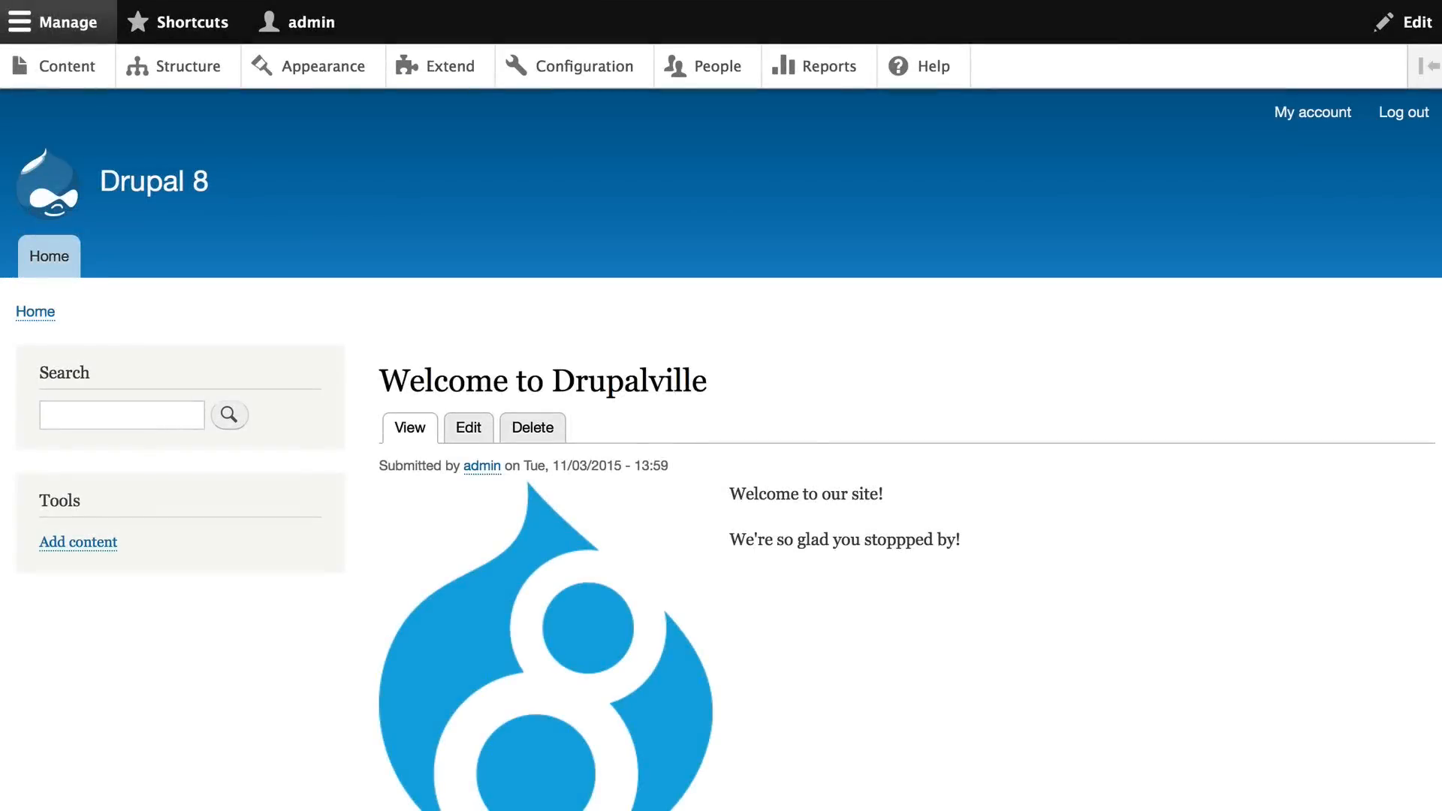
mouse_move(189, 66)
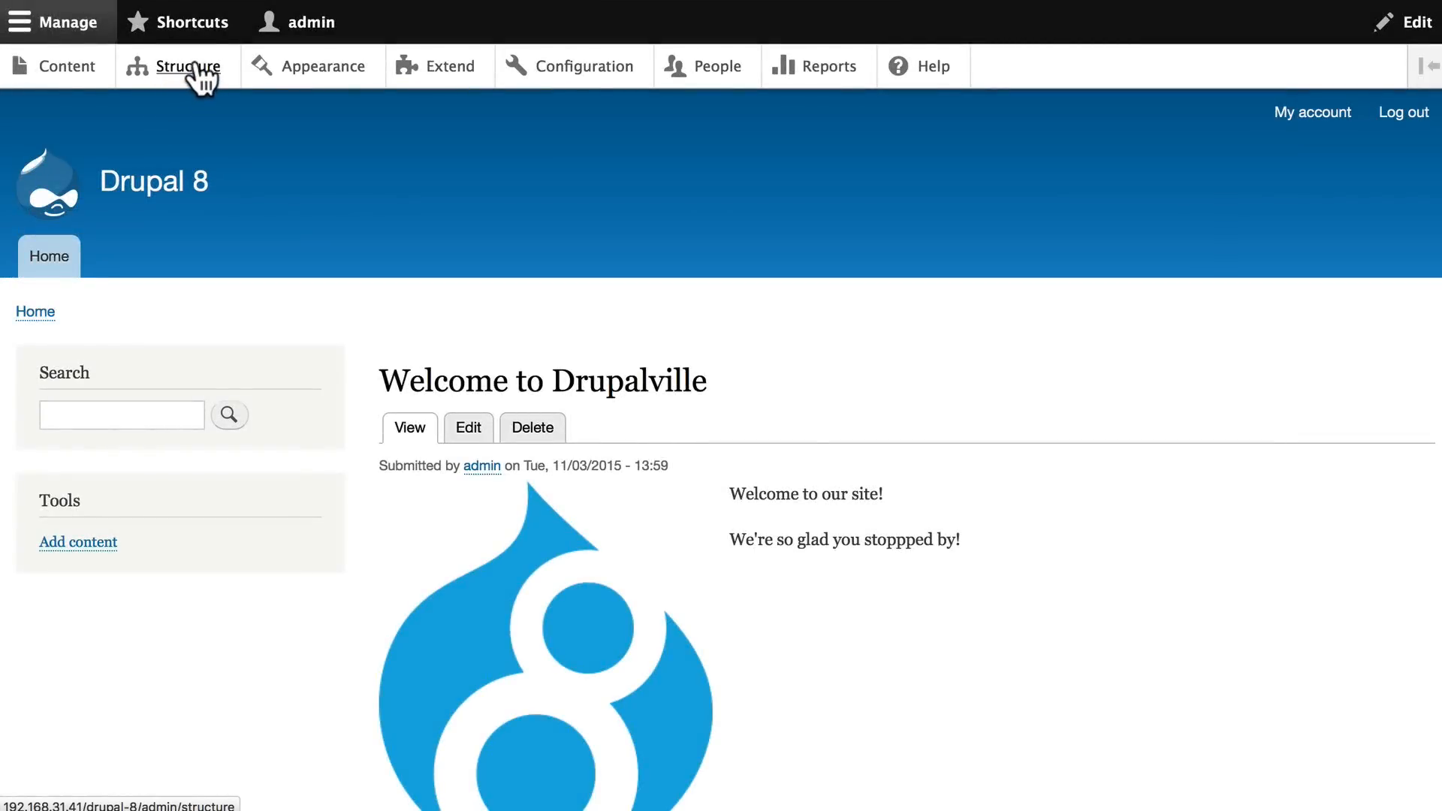
Step: Open the Structure page and look through its options, from block layout down to Views
left_click(190, 66)
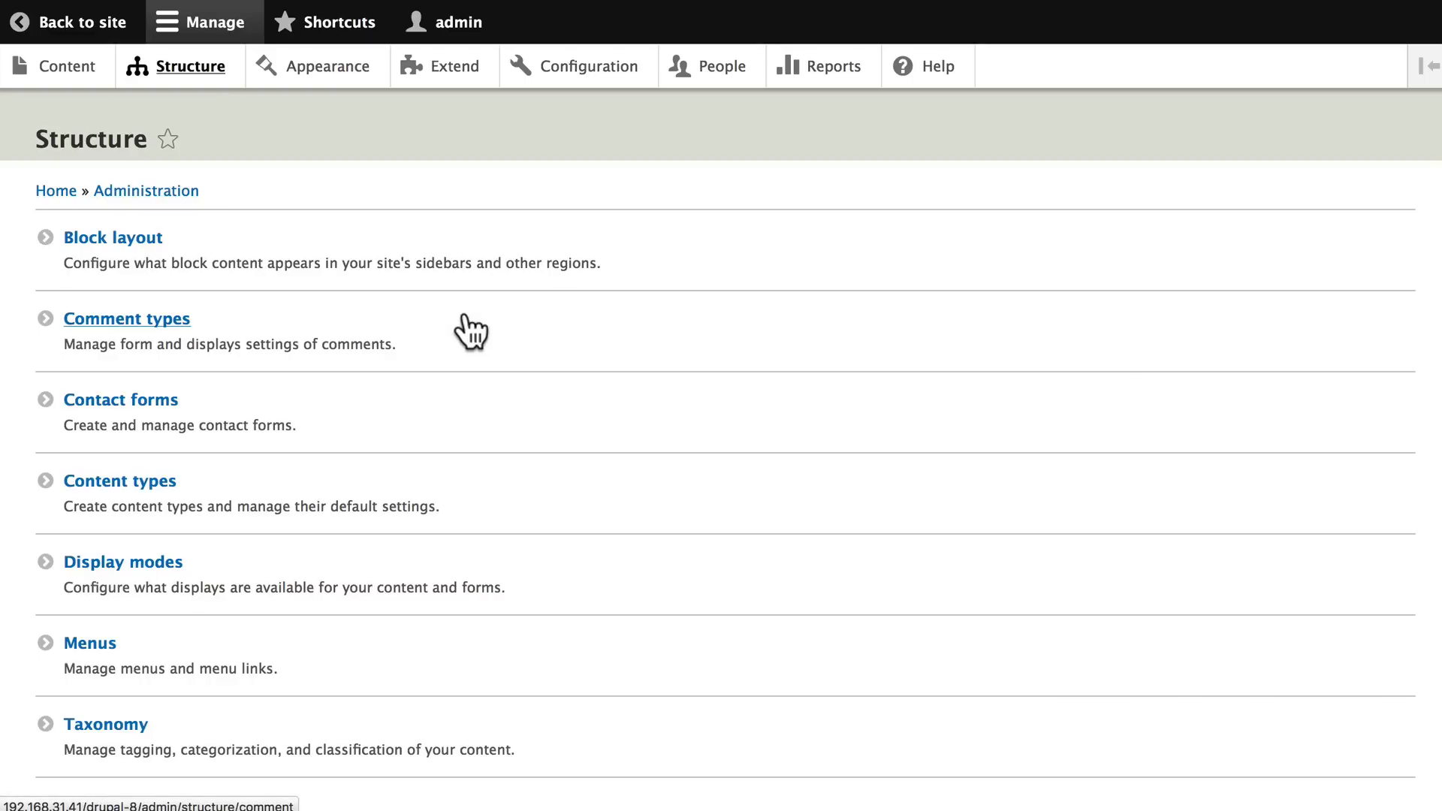
scroll("down", 3)
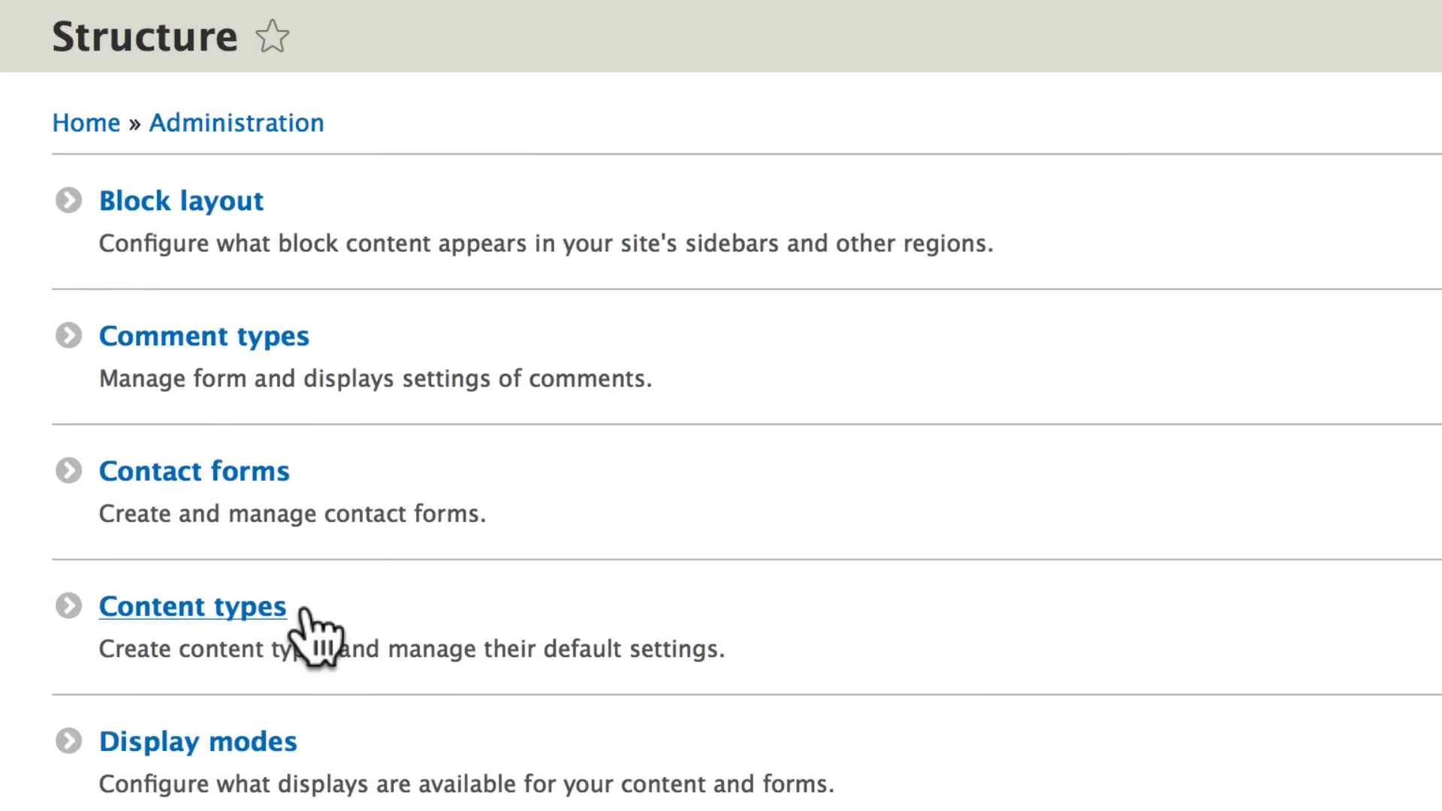
scroll("down", 3)
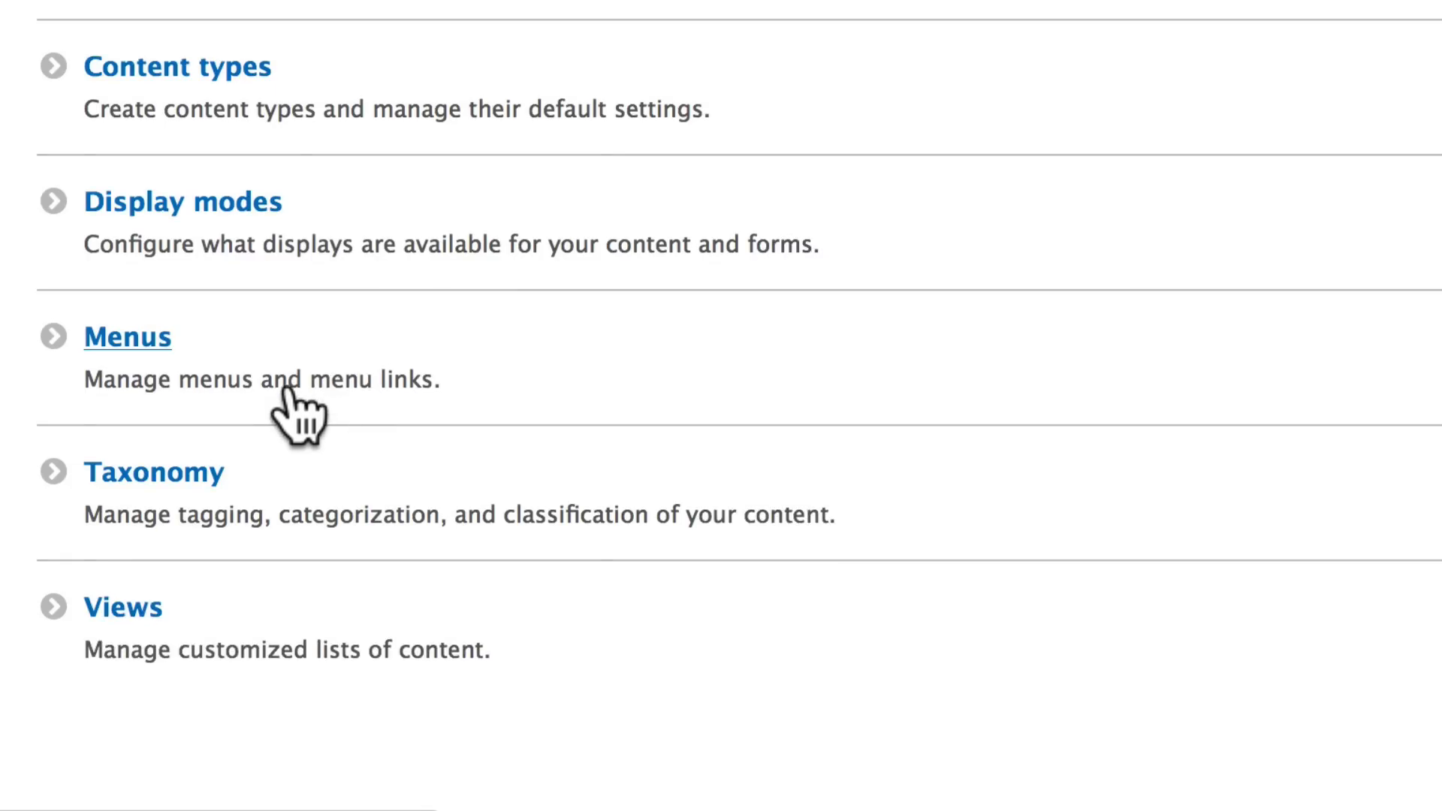
scroll("up", 3)
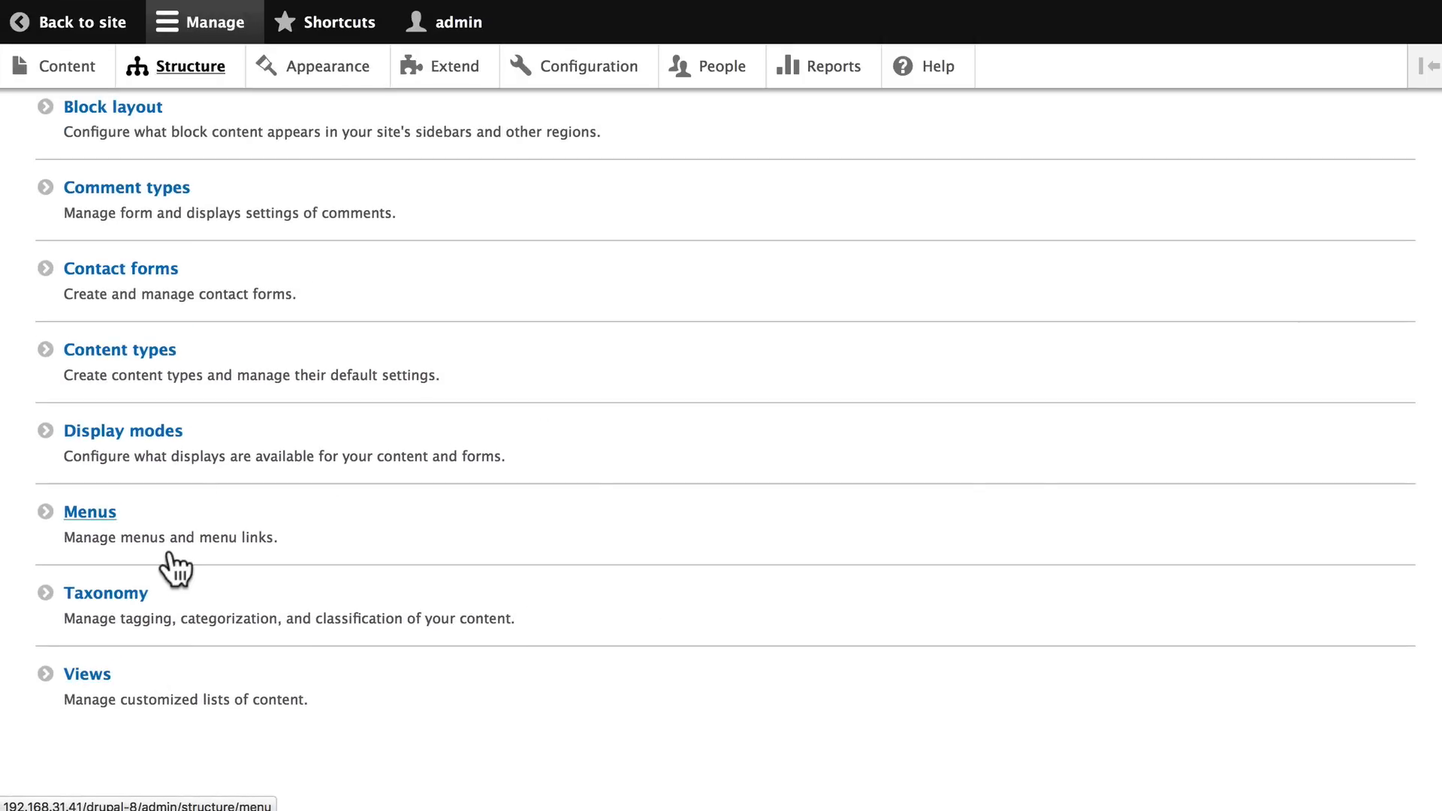
scroll("up", 3)
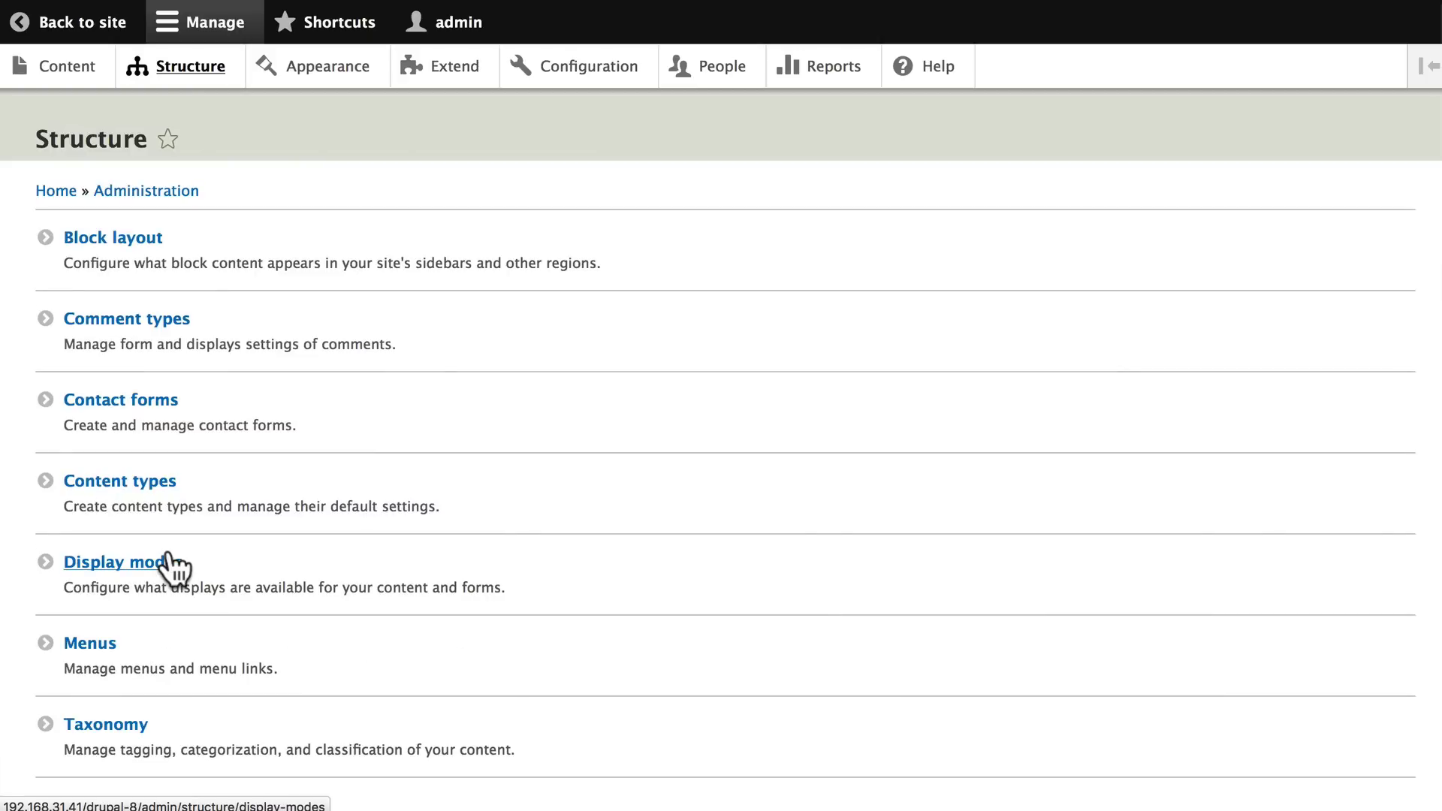
mouse_move(188, 85)
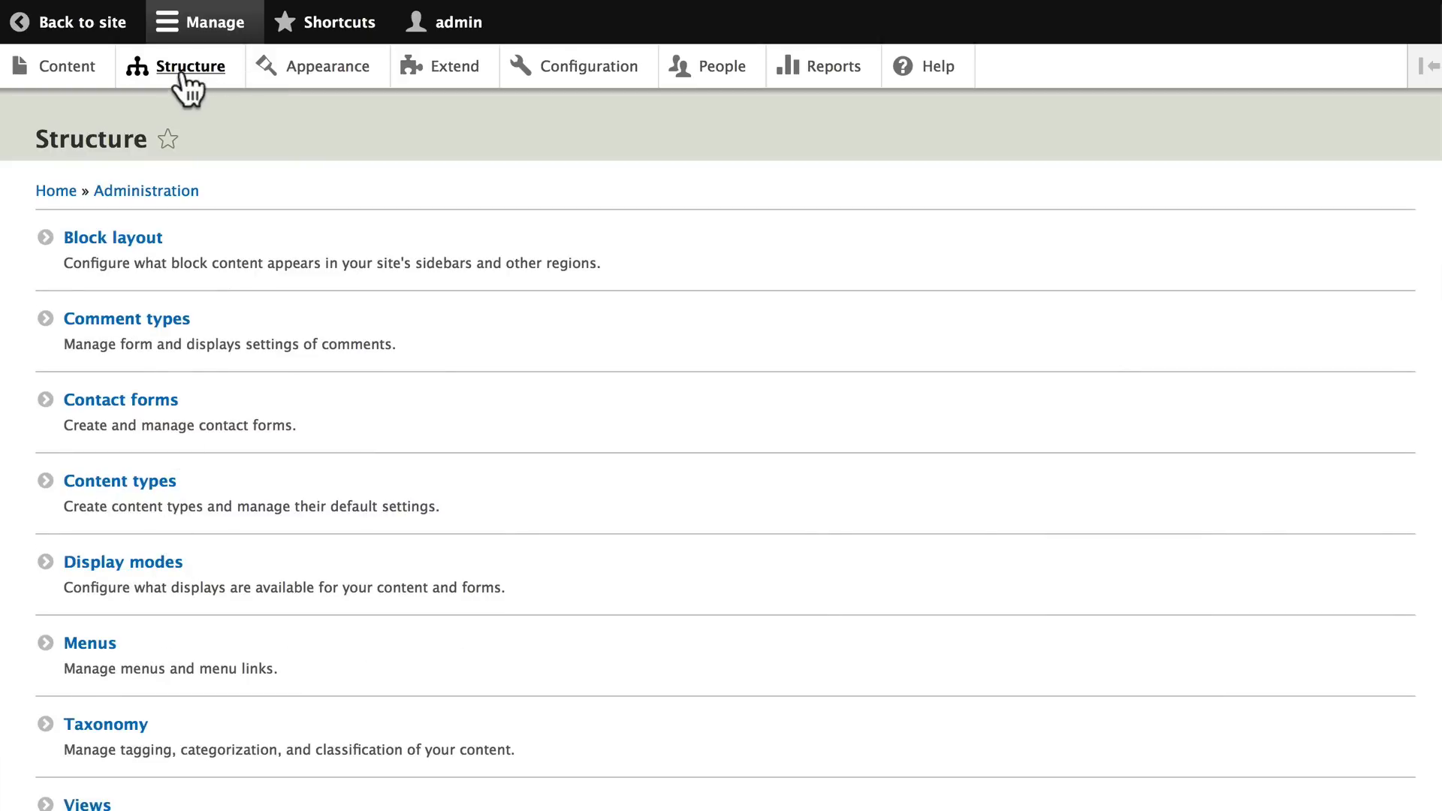
mouse_move(188, 66)
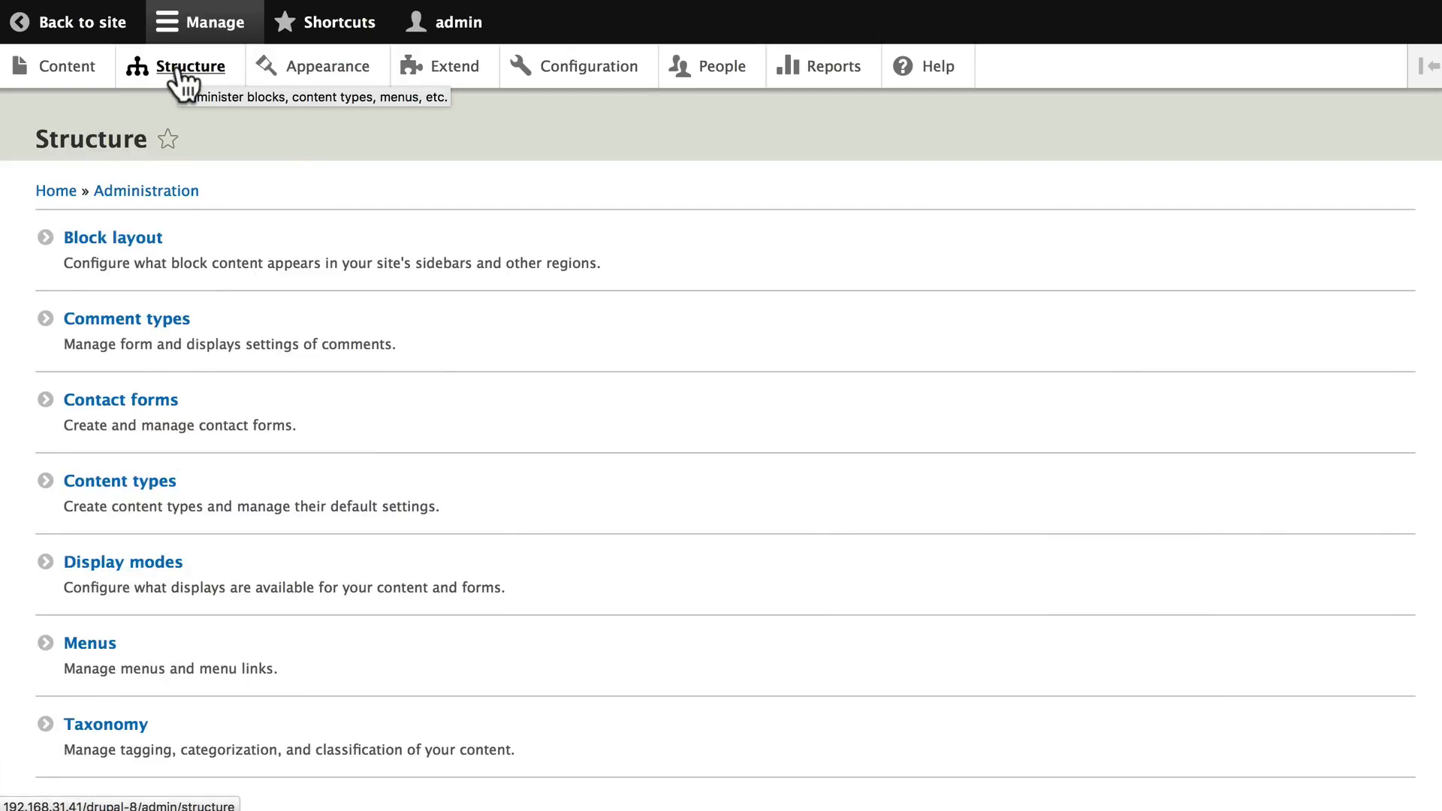
mouse_move(66, 65)
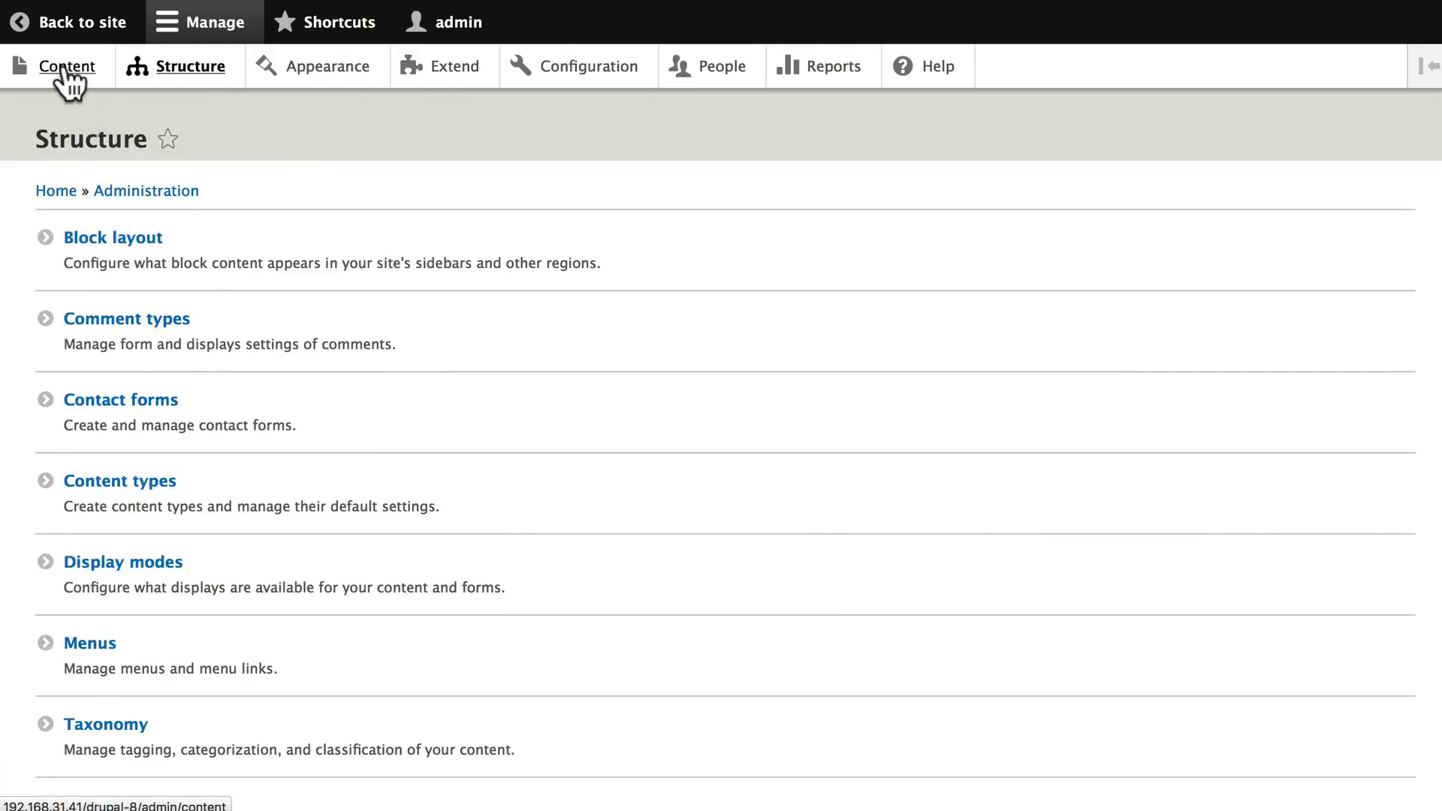
mouse_move(112, 236)
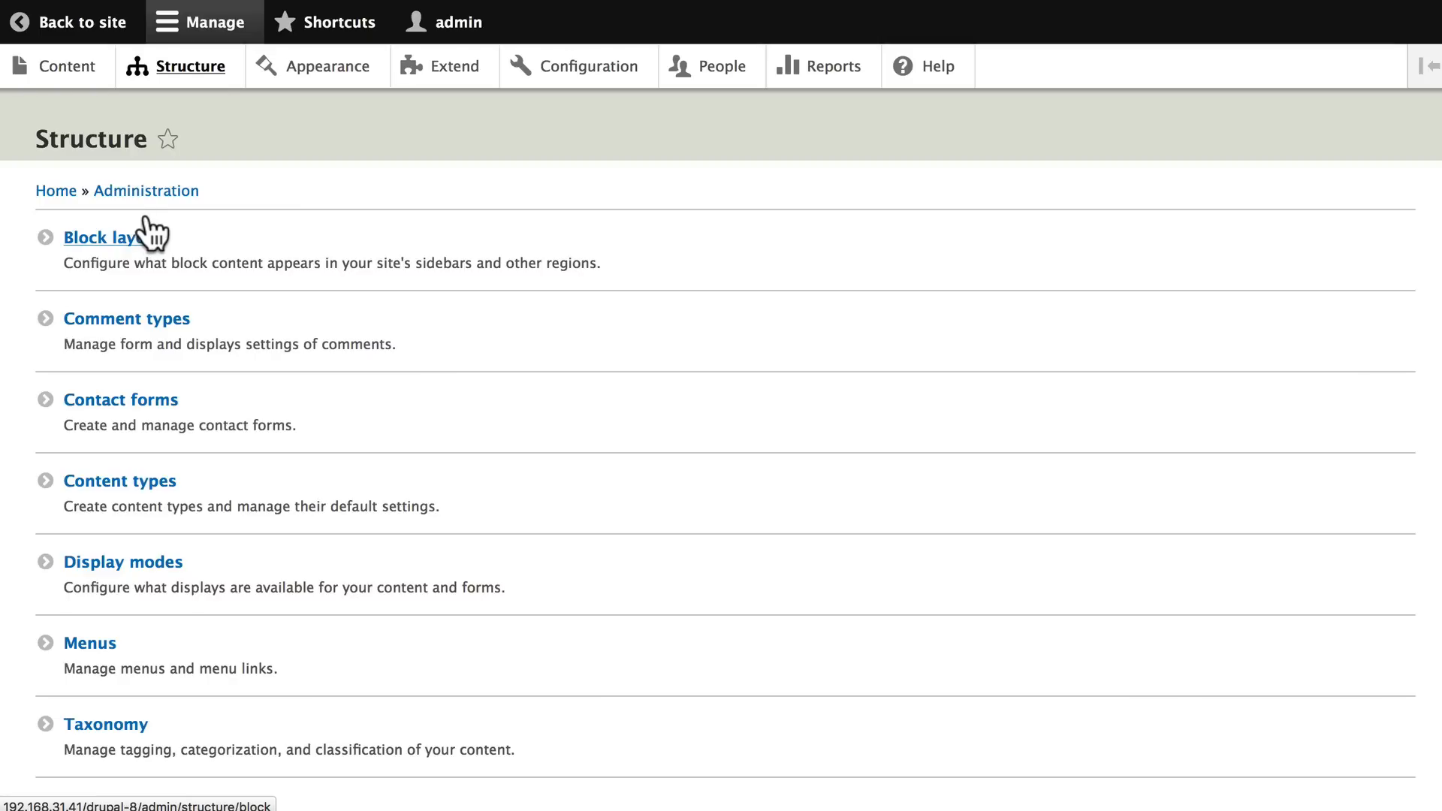
mouse_move(147, 249)
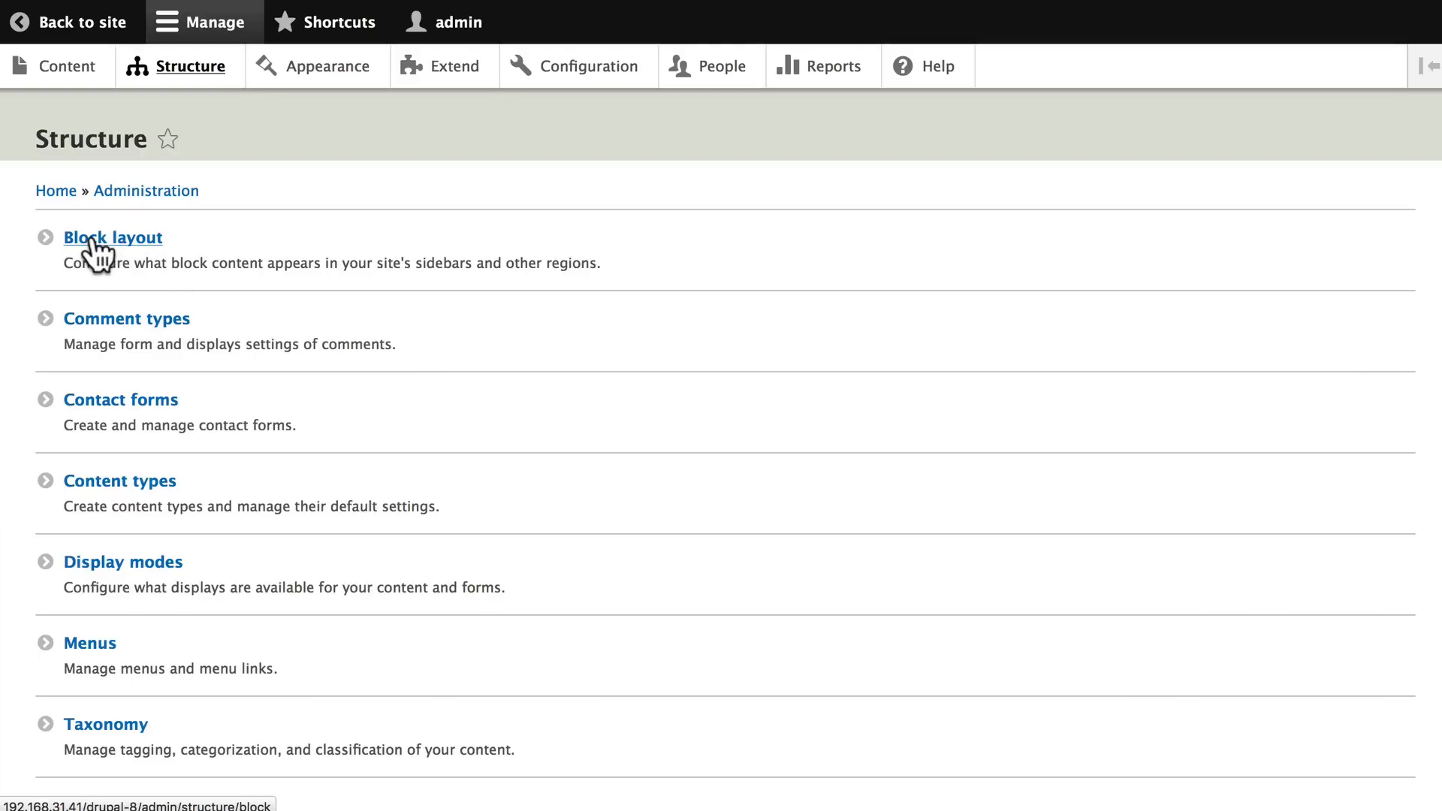
Step: View the Block layout regions, then switch to the empty Custom block library
left_click(112, 238)
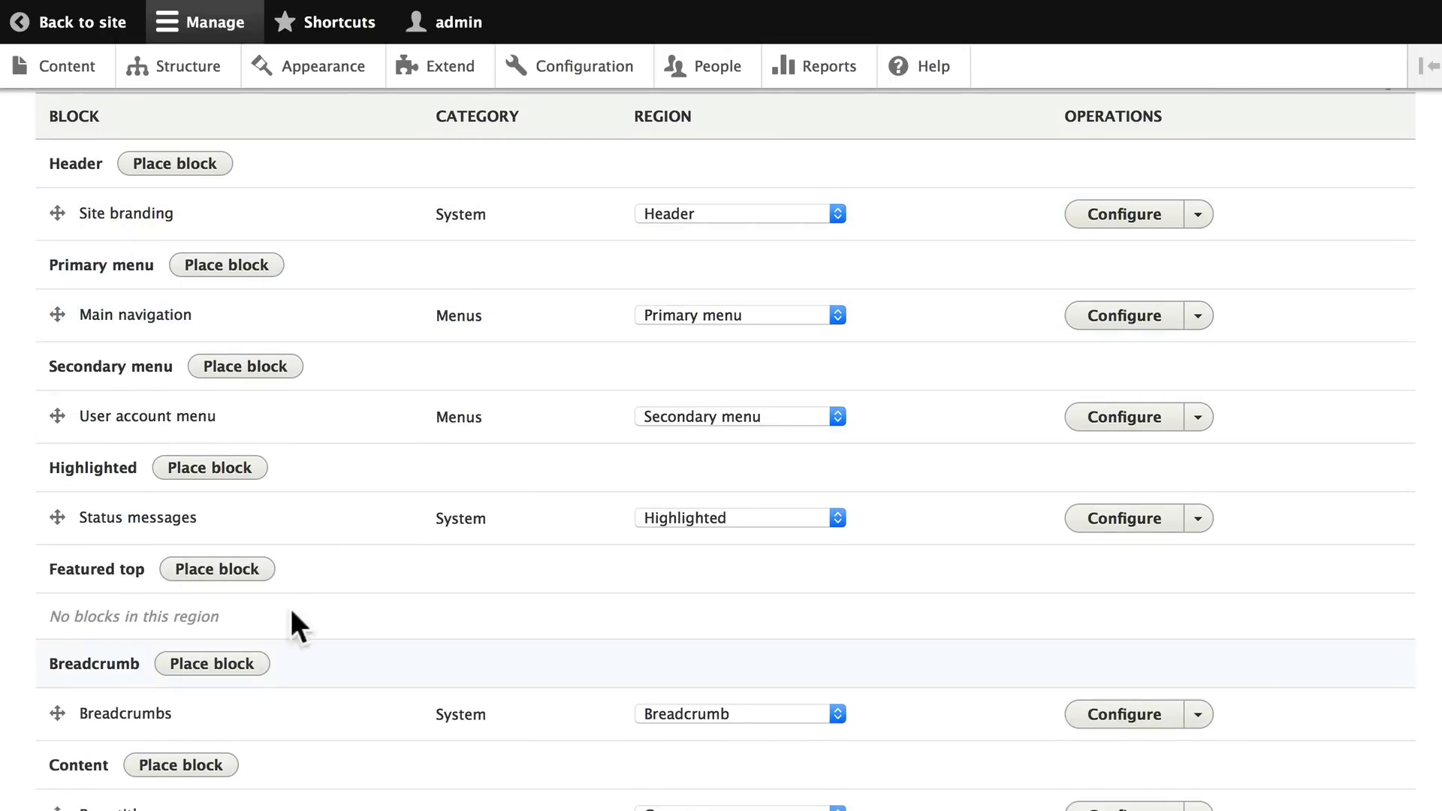
scroll("up", 3)
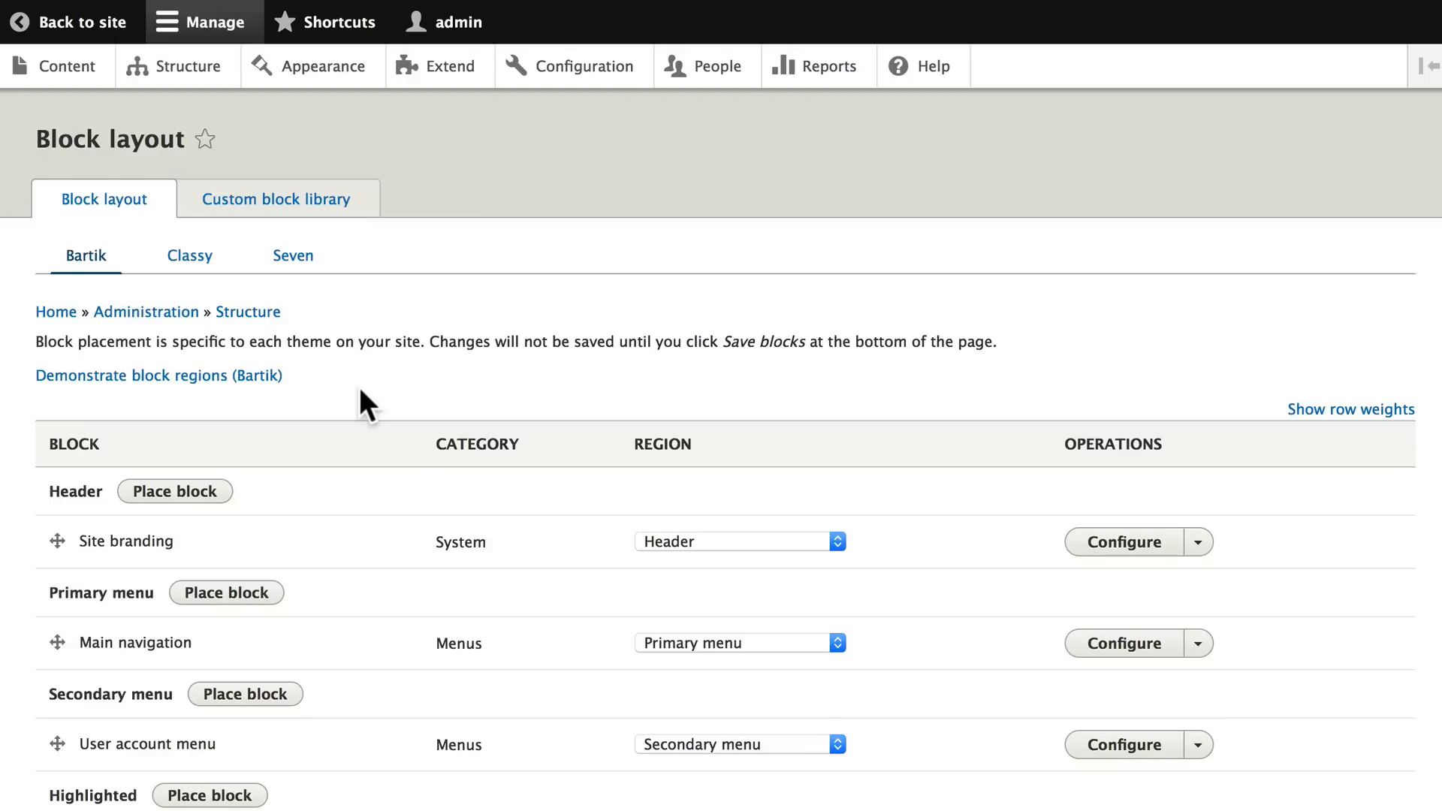
mouse_move(221, 248)
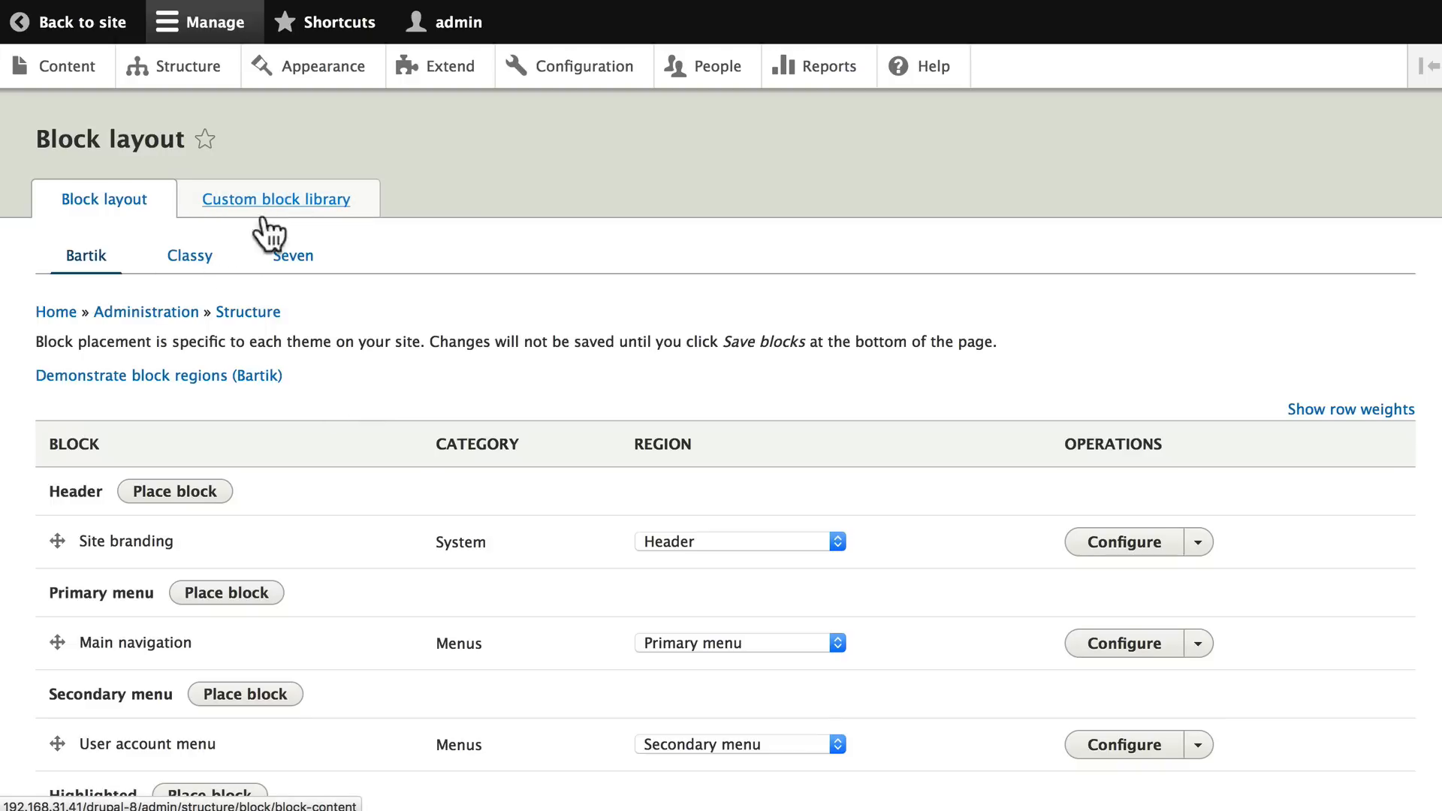
left_click(276, 198)
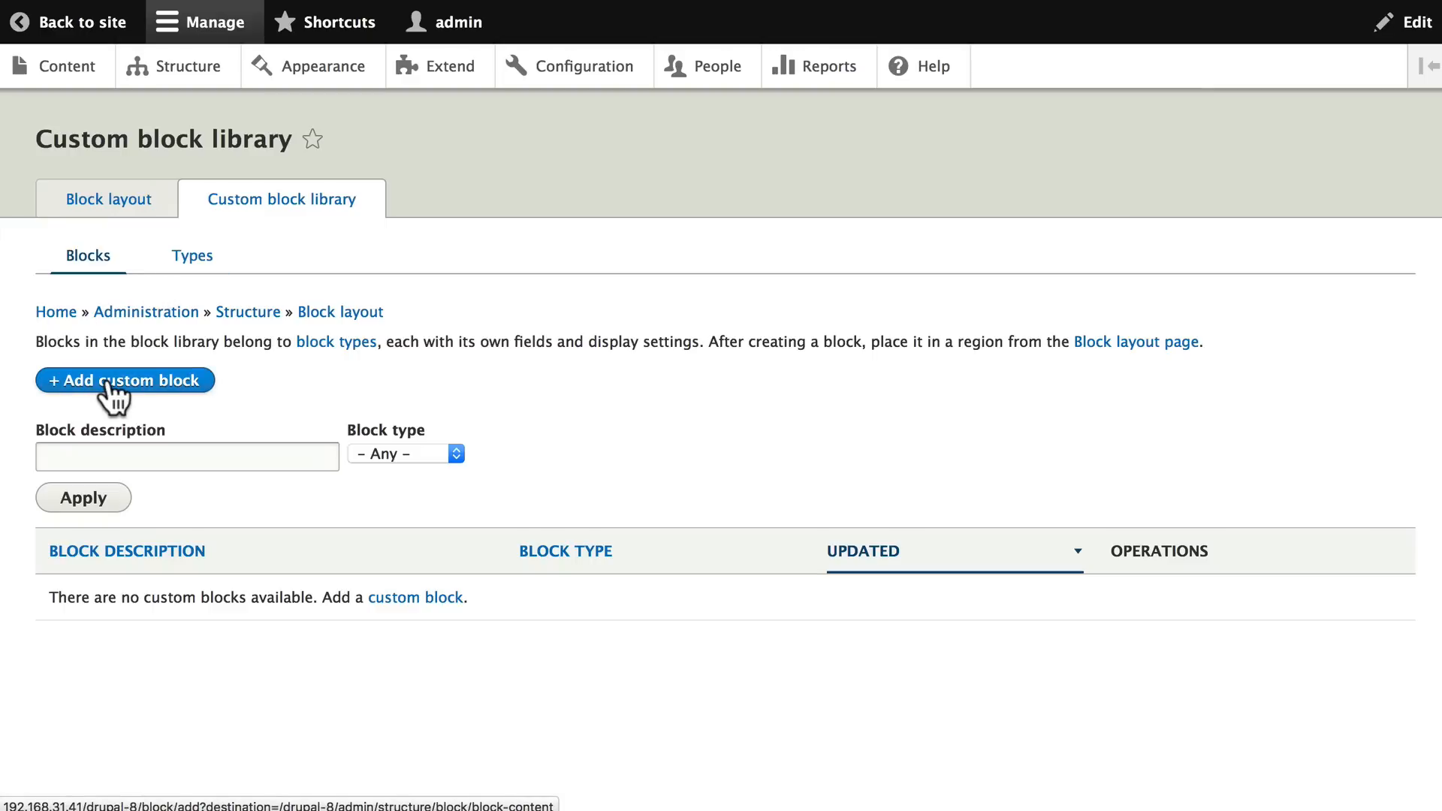
Step: Add a custom block 'Welcome to Drupalville' with body 'This is where you'll learn all about Drupal!'
left_click(124, 380)
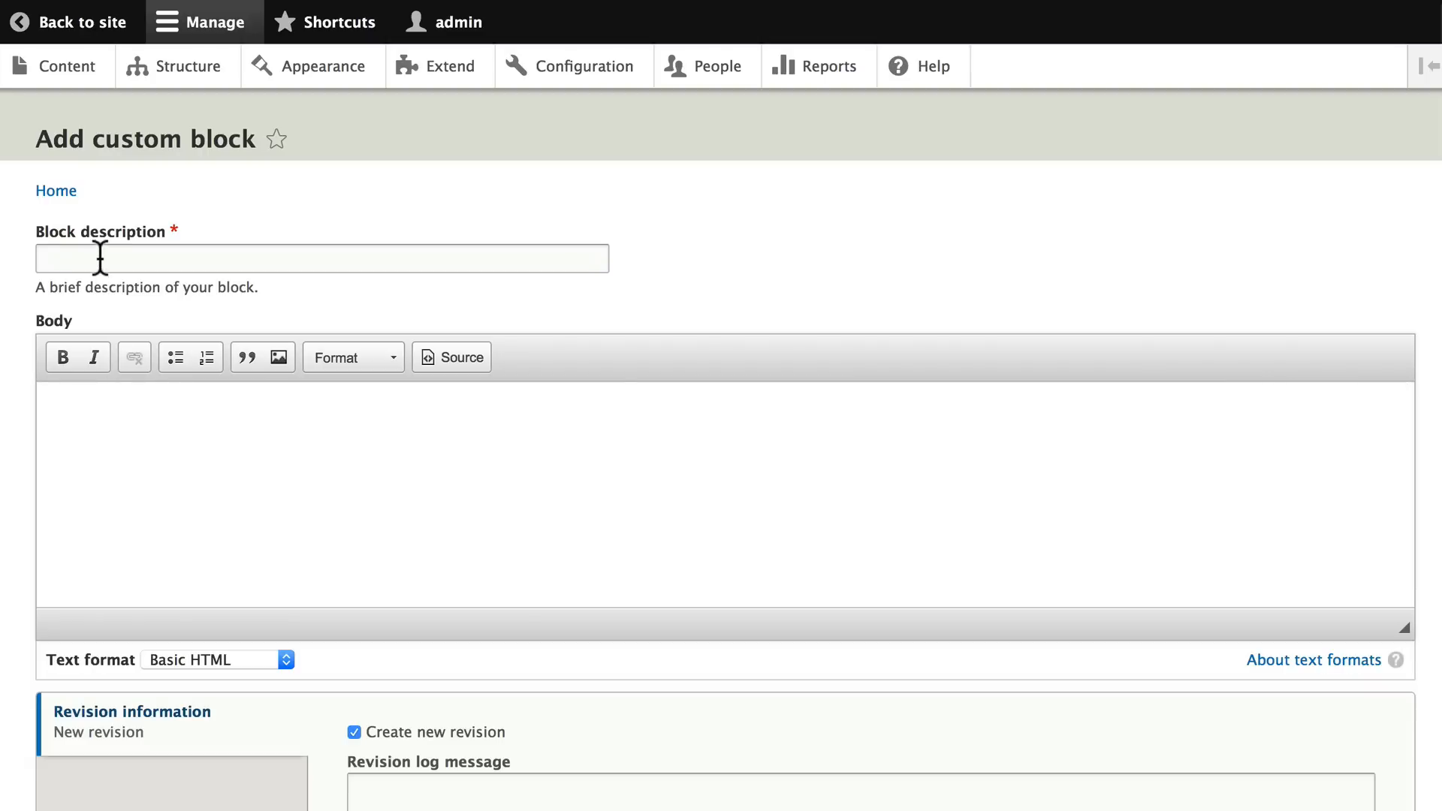
type("Well")
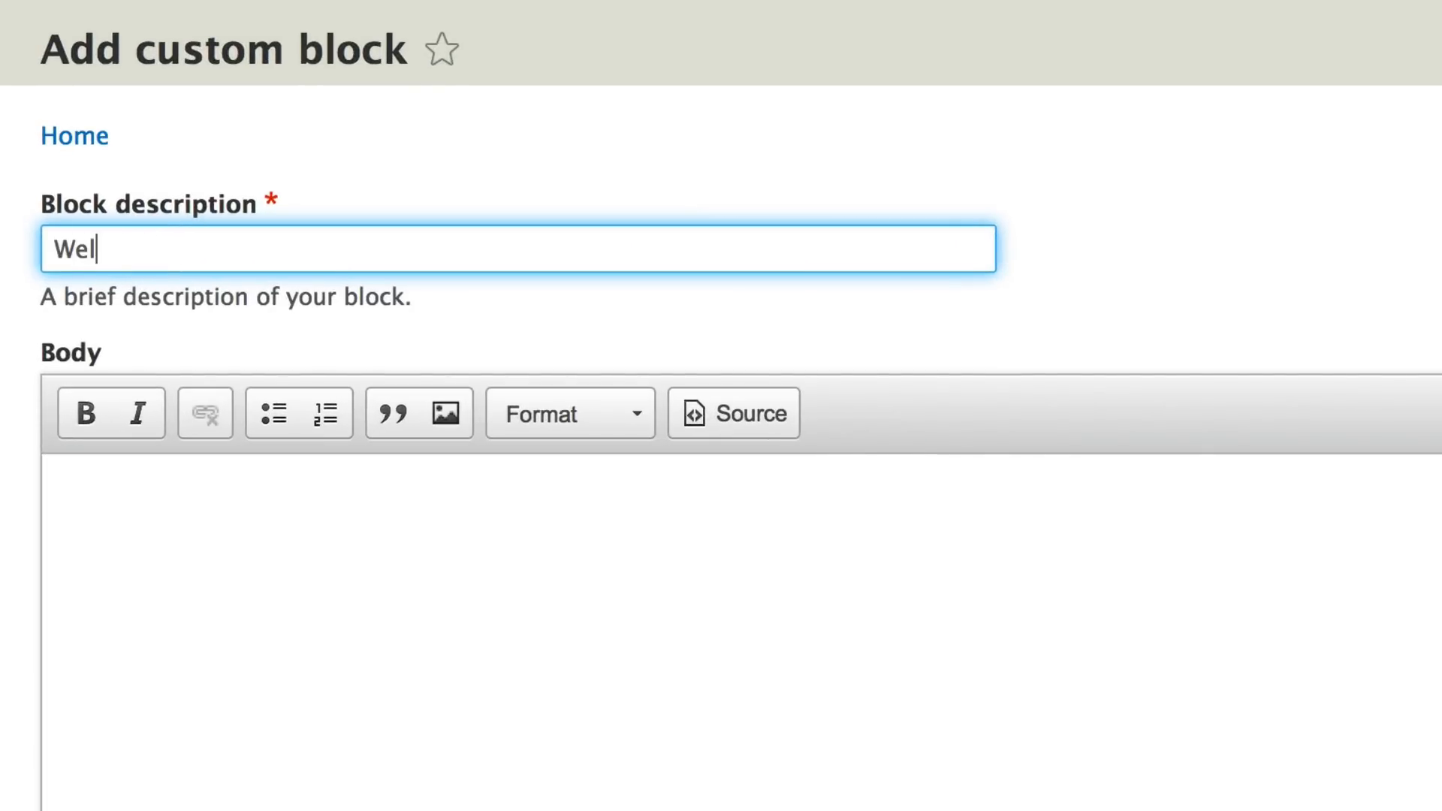
type("come to Drupal")
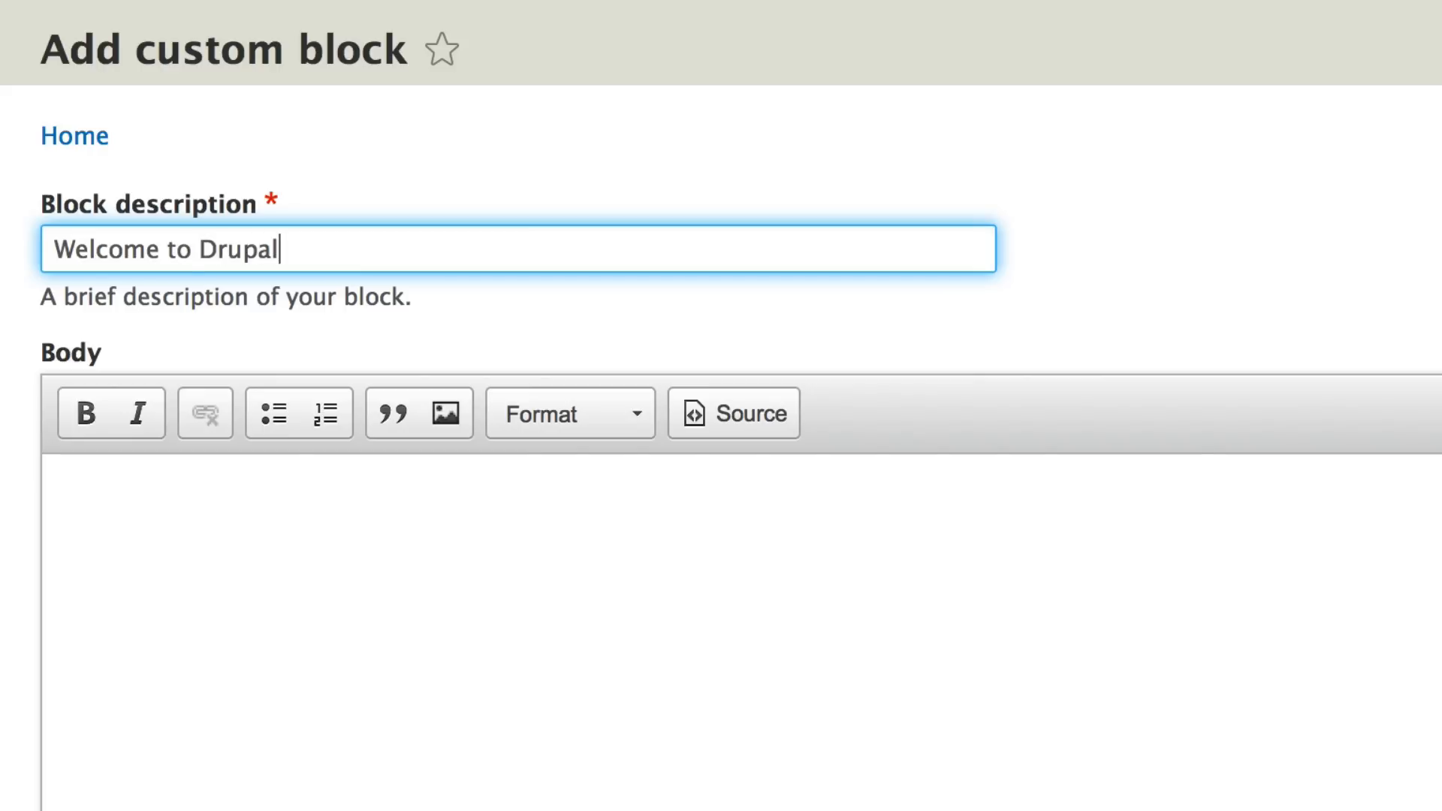
type("ville")
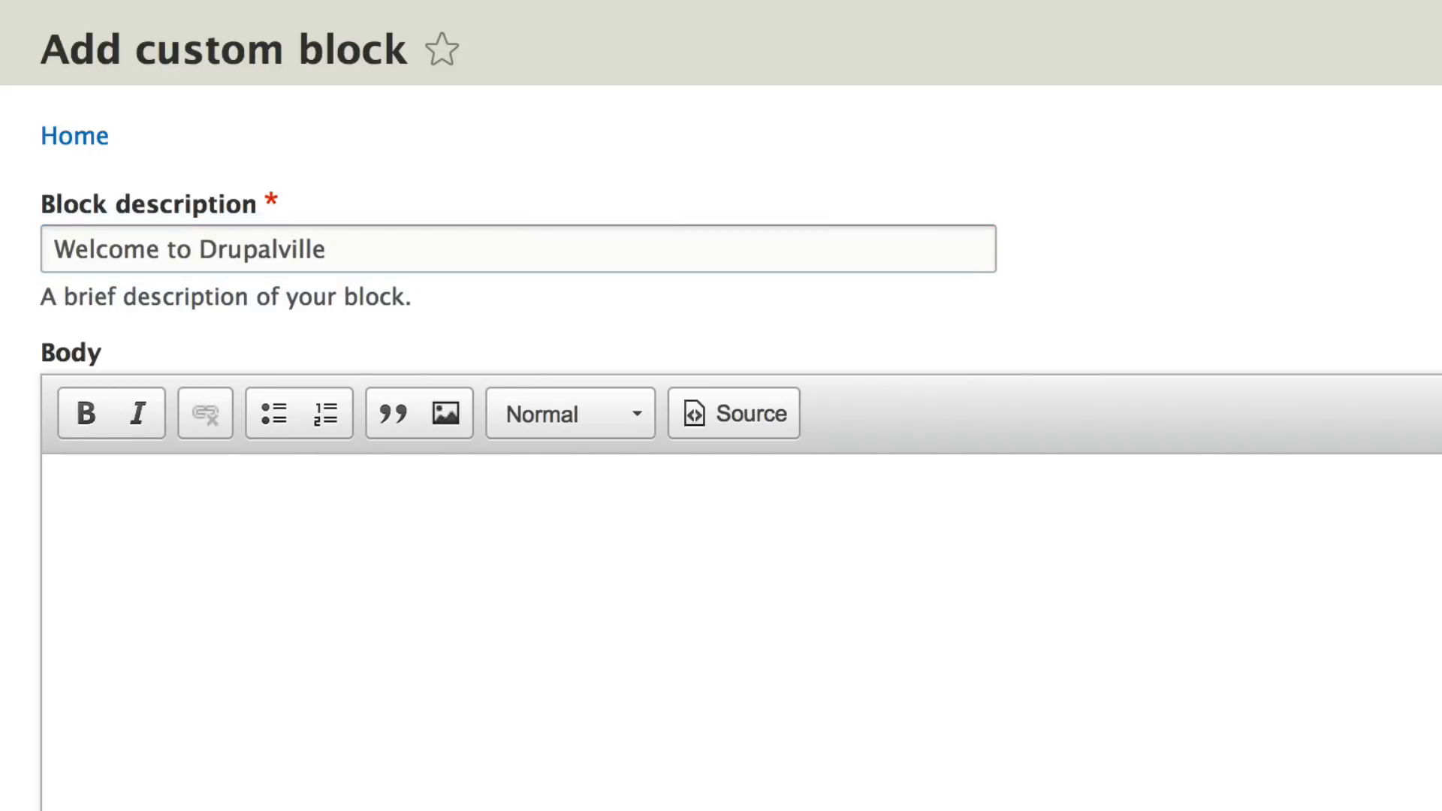
type("Welcome")
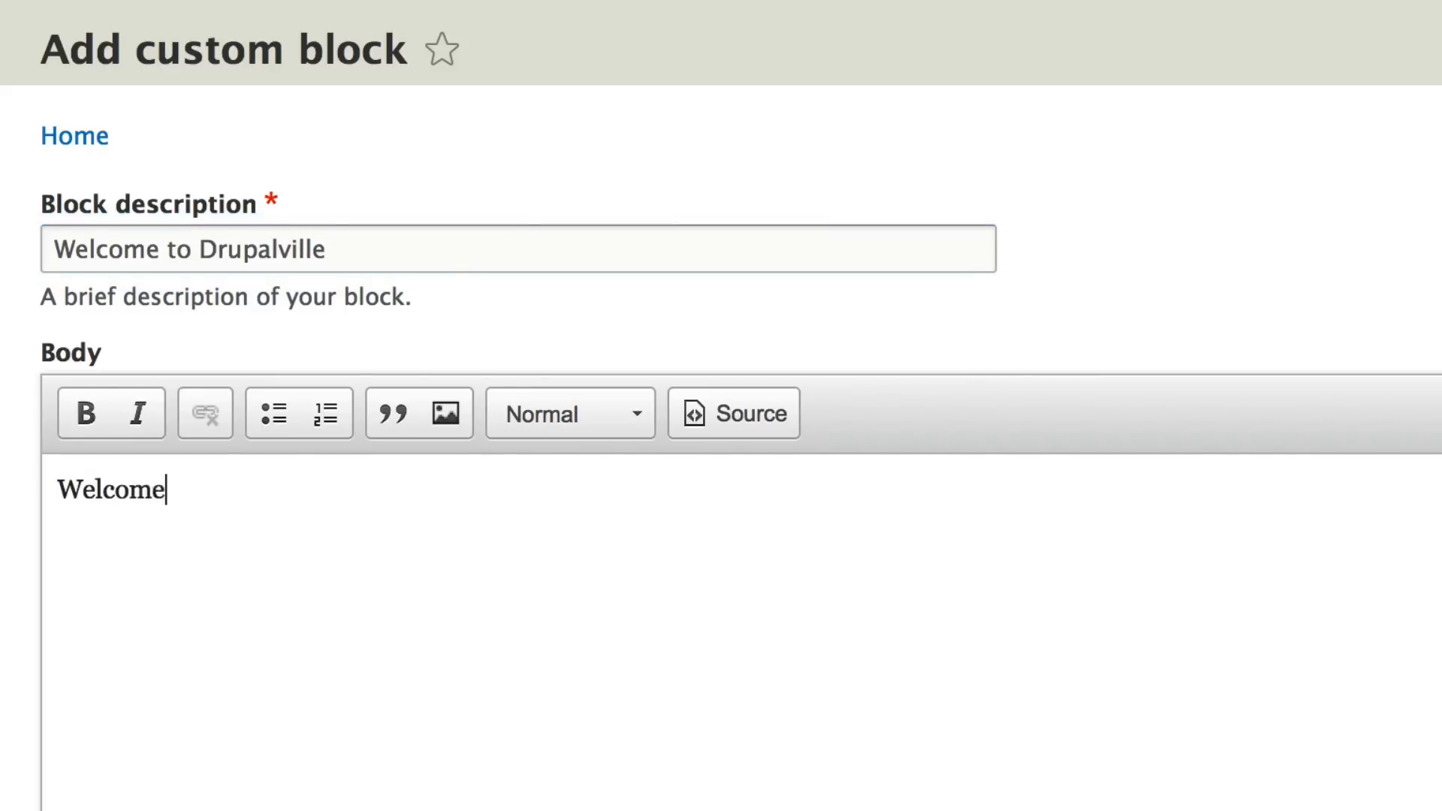
type("to Drupalville.")
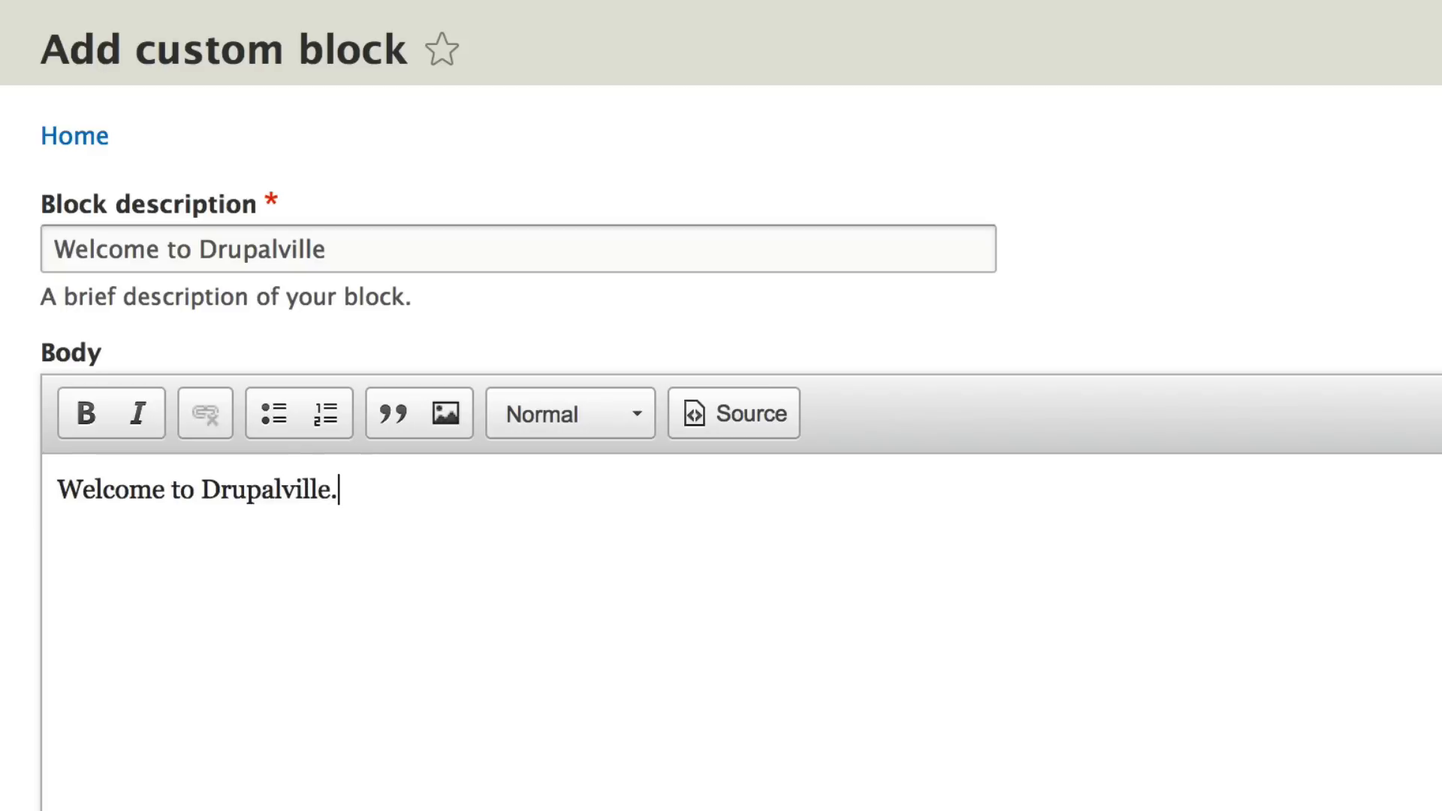
type("This is")
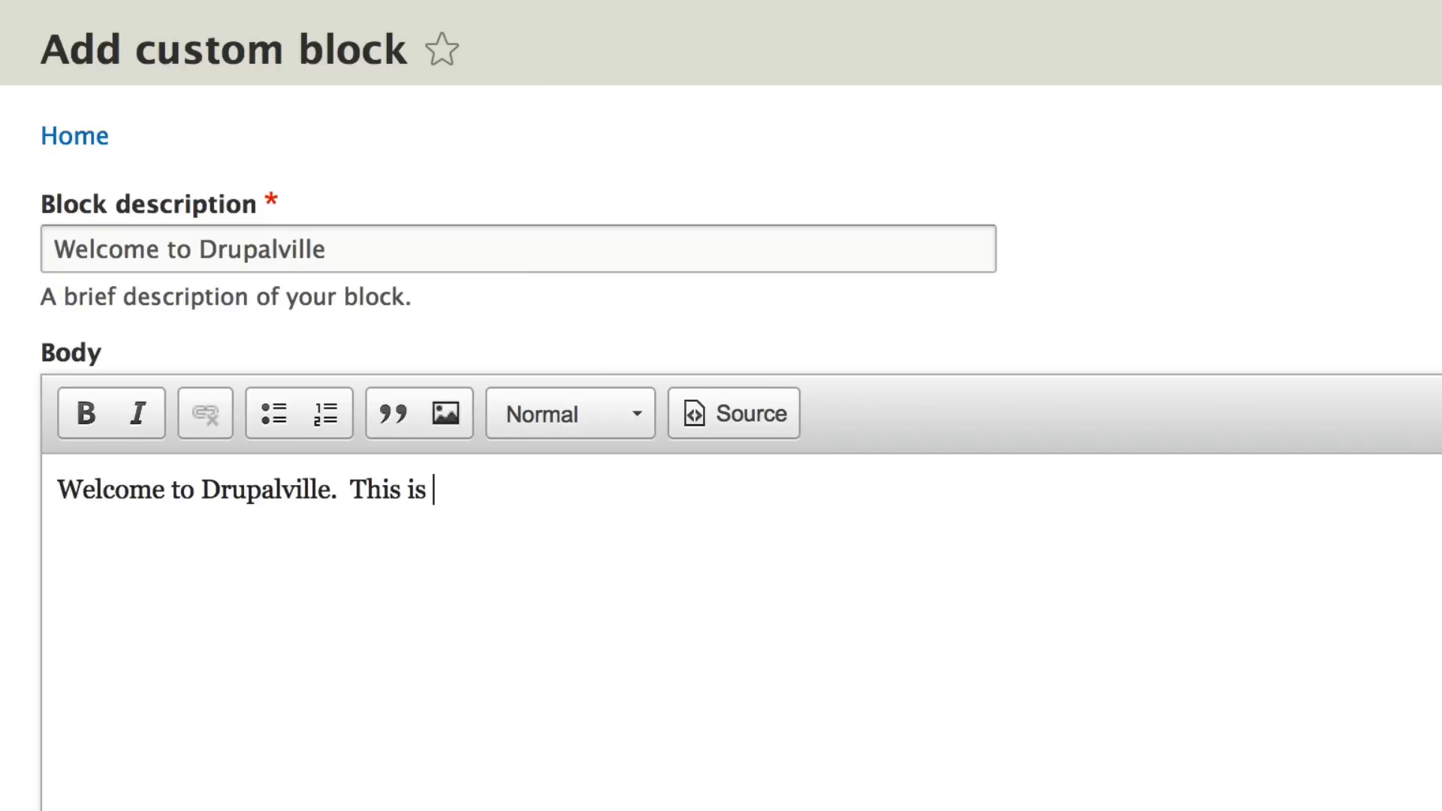
type("wher")
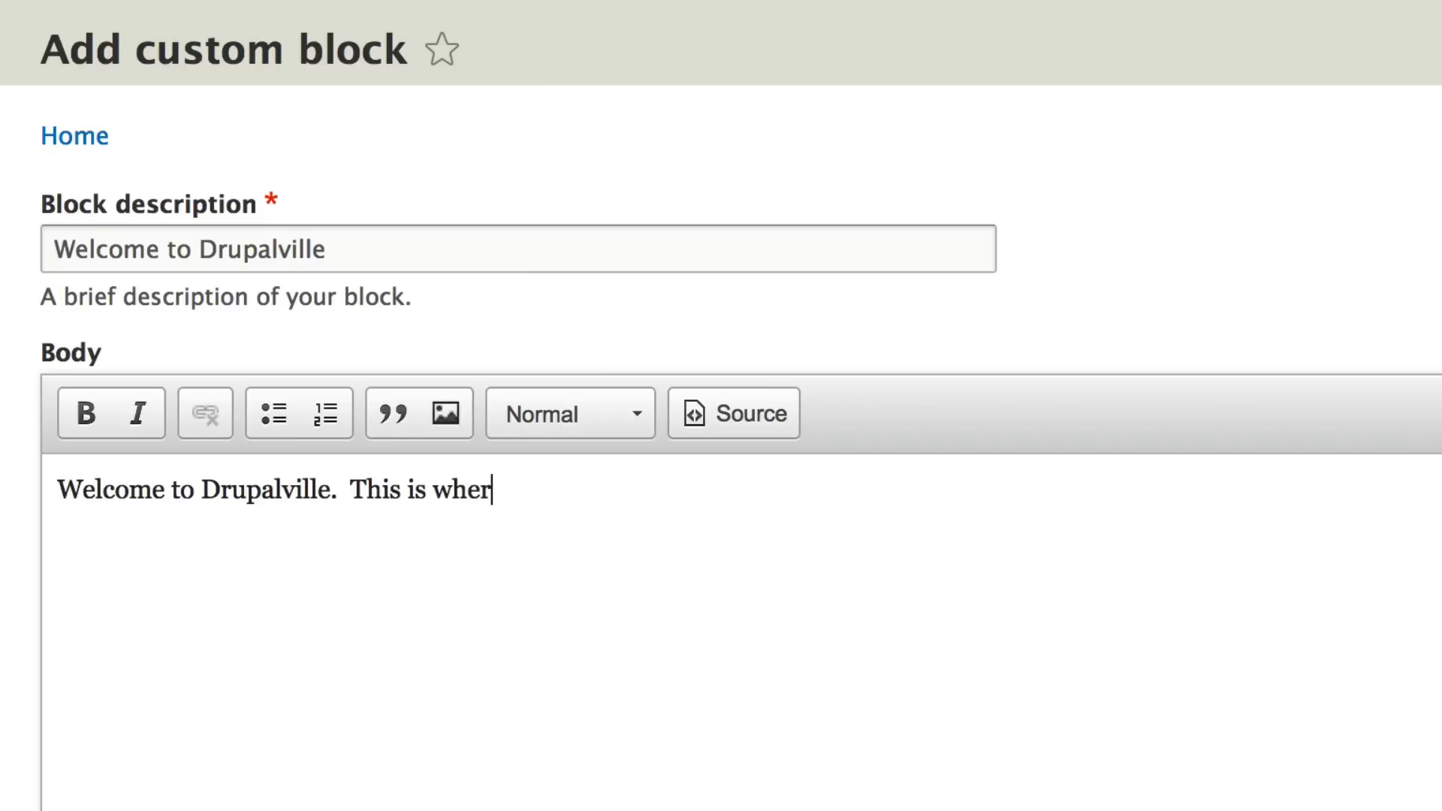
type("e you'll learn")
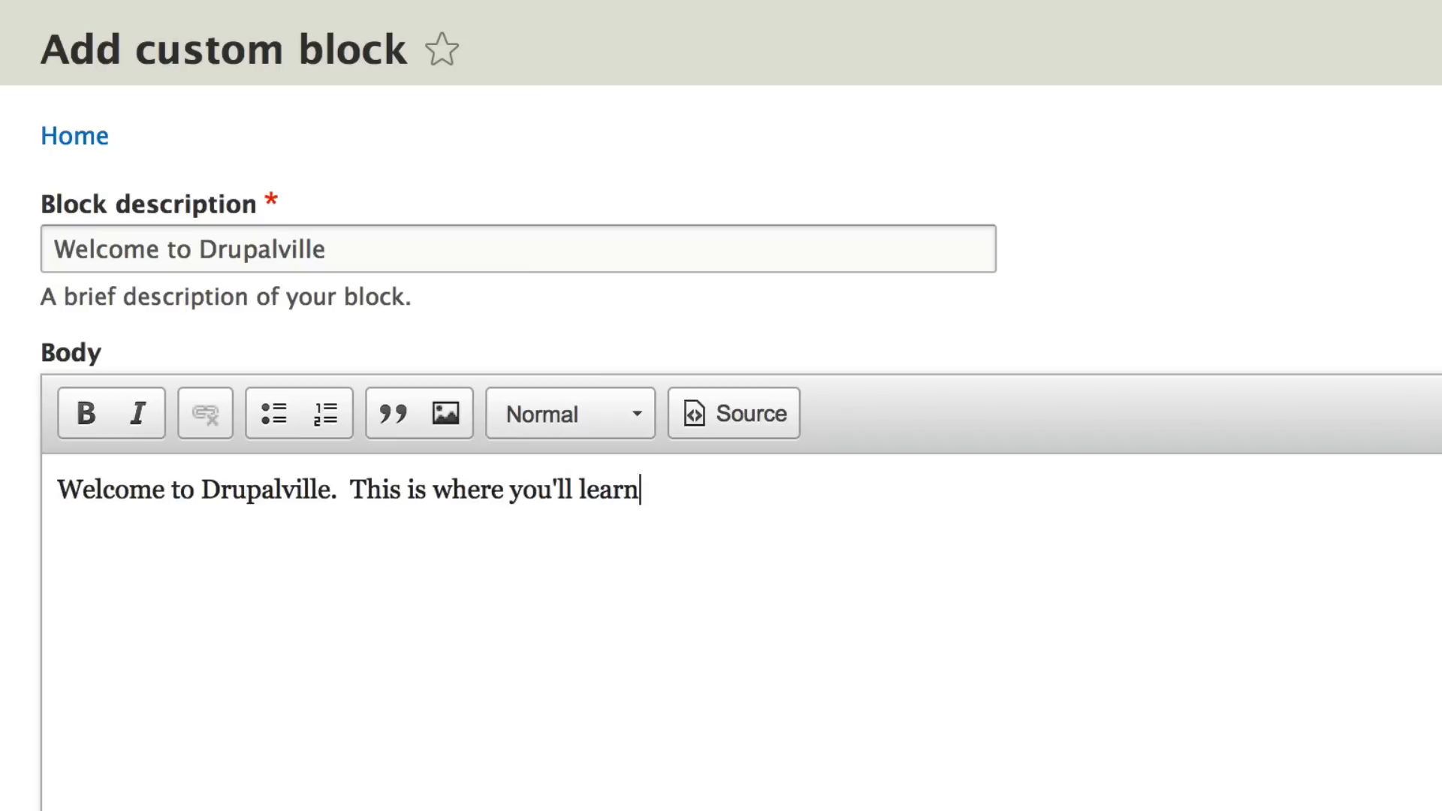
type("all about Dr")
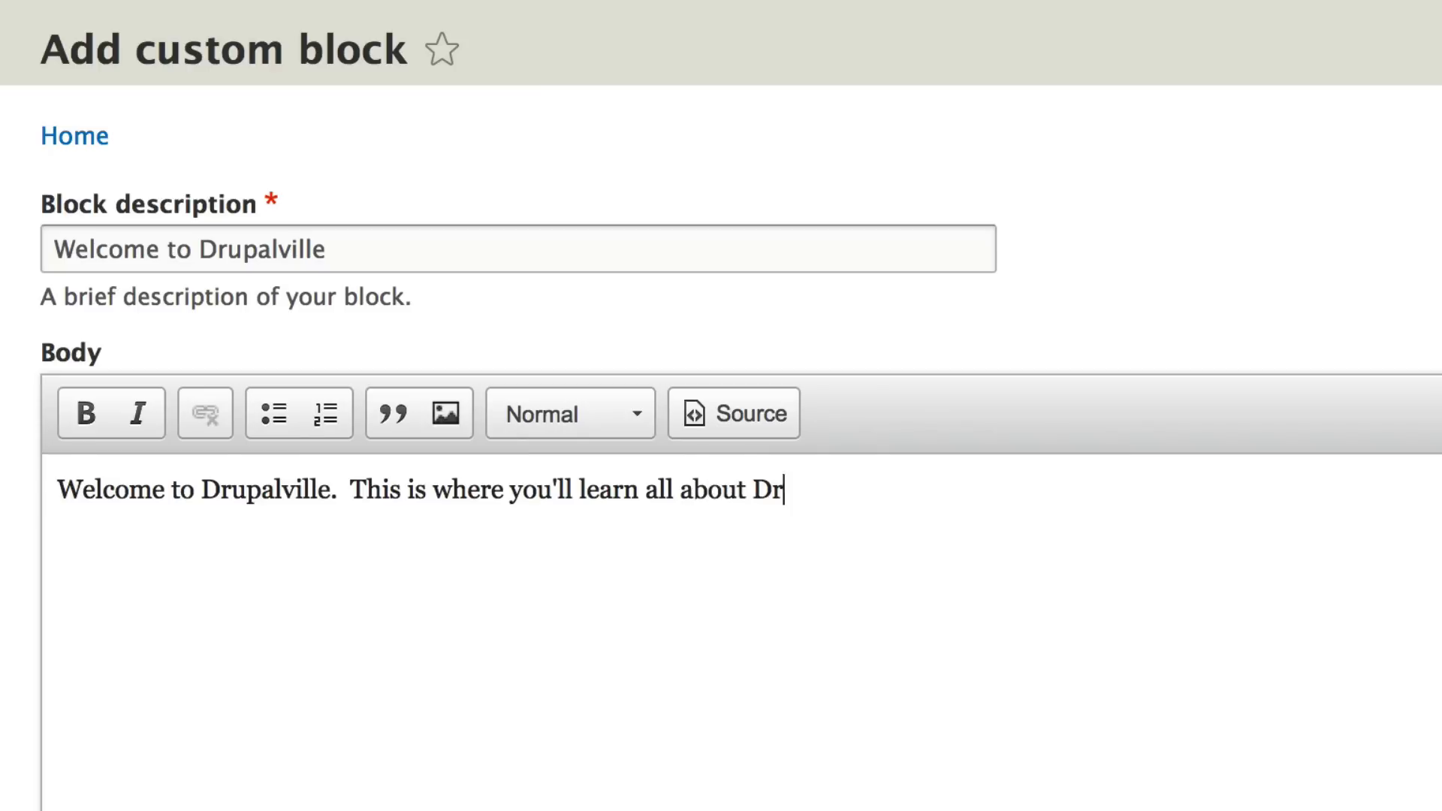
type("upal!")
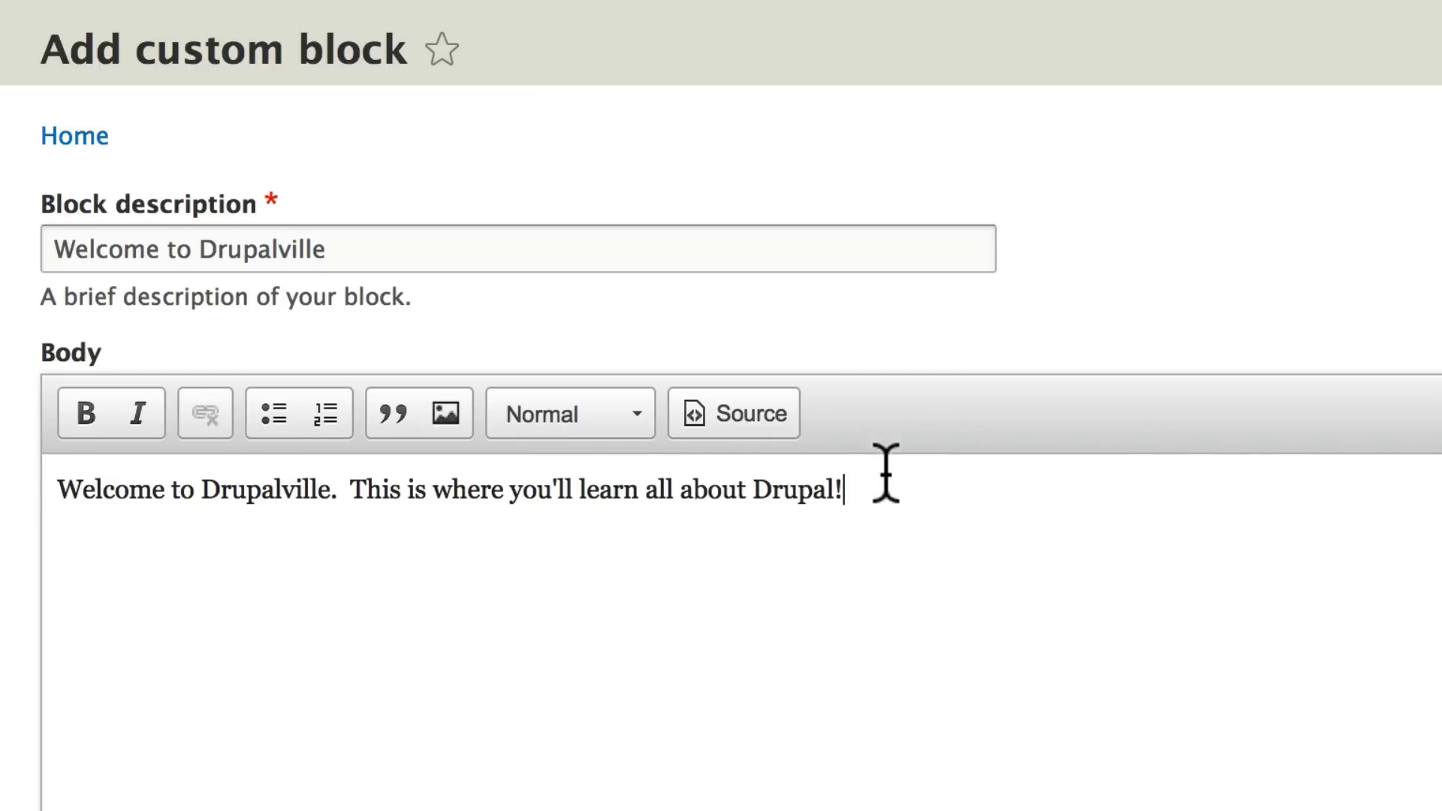
mouse_move(770, 595)
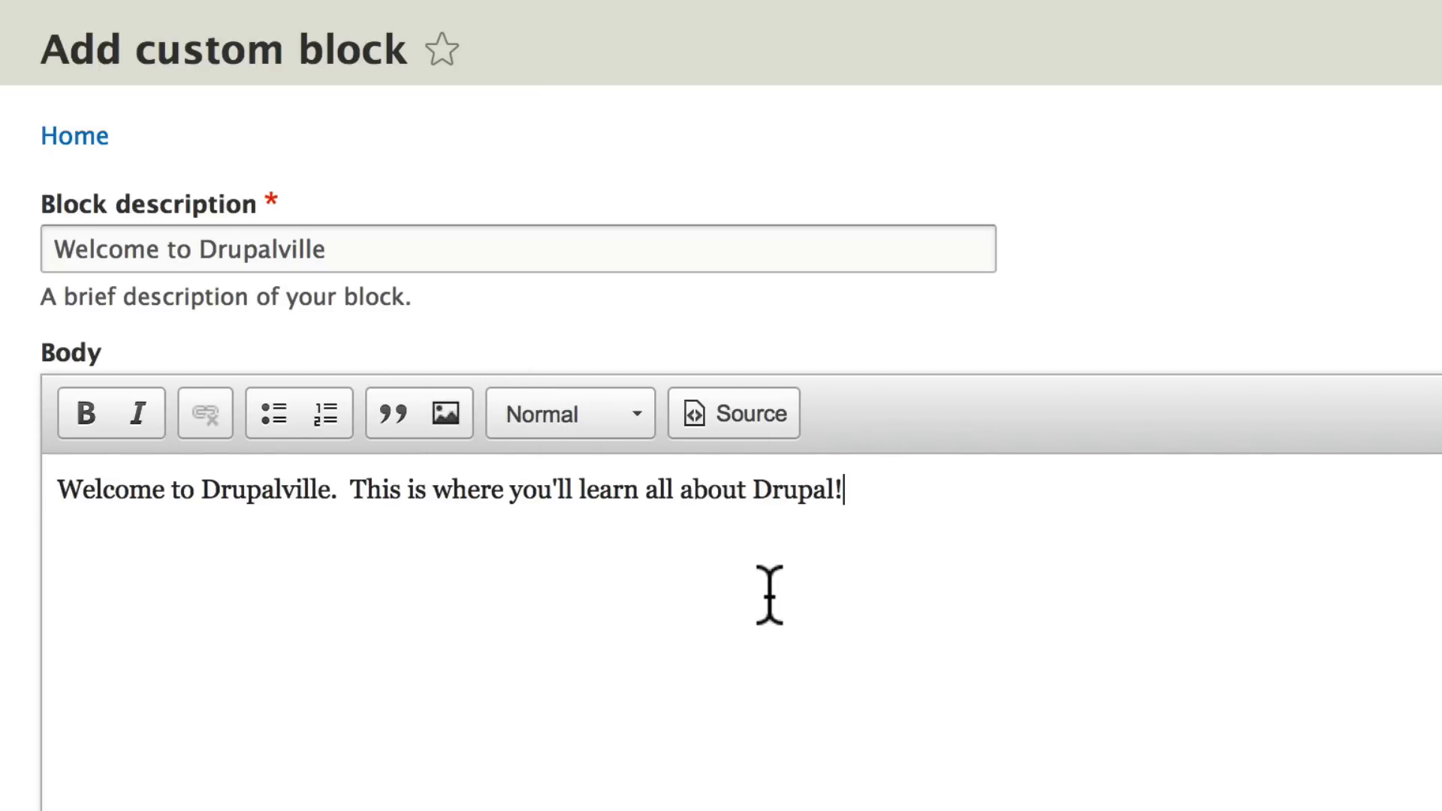
Step: Save the new Welcome to Drupalville custom block
scroll("down", 3)
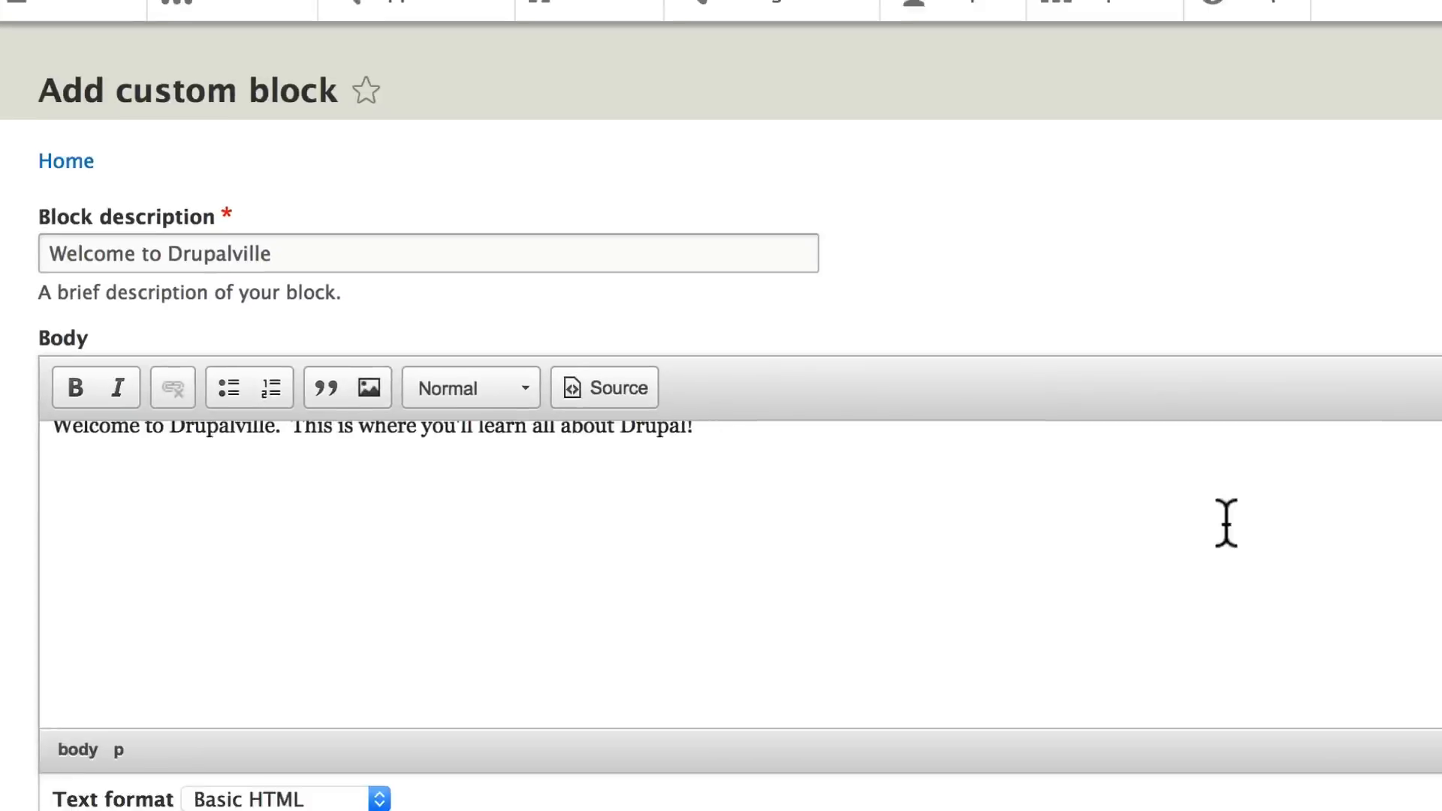
scroll("down", 3)
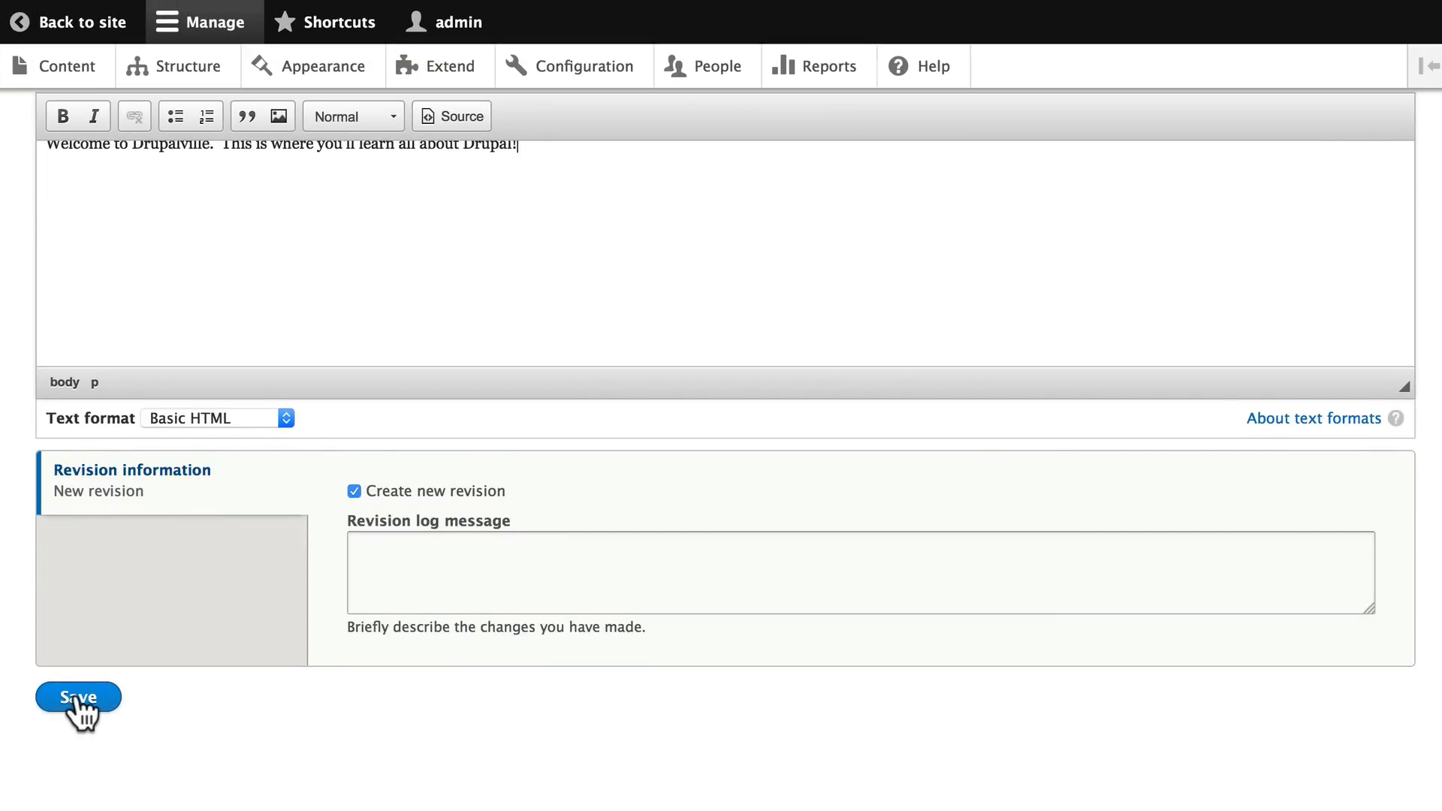
left_click(78, 697)
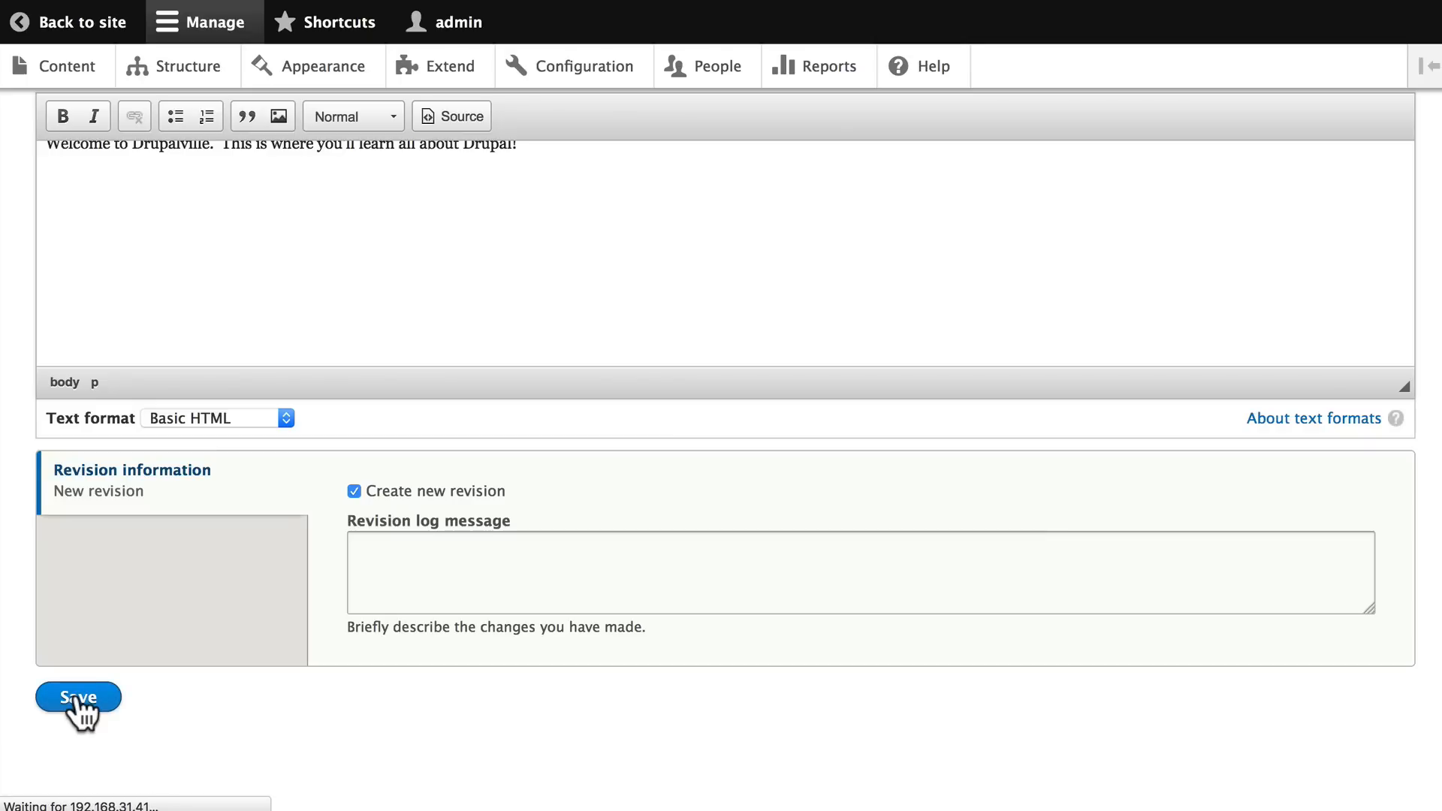
left_click(77, 696)
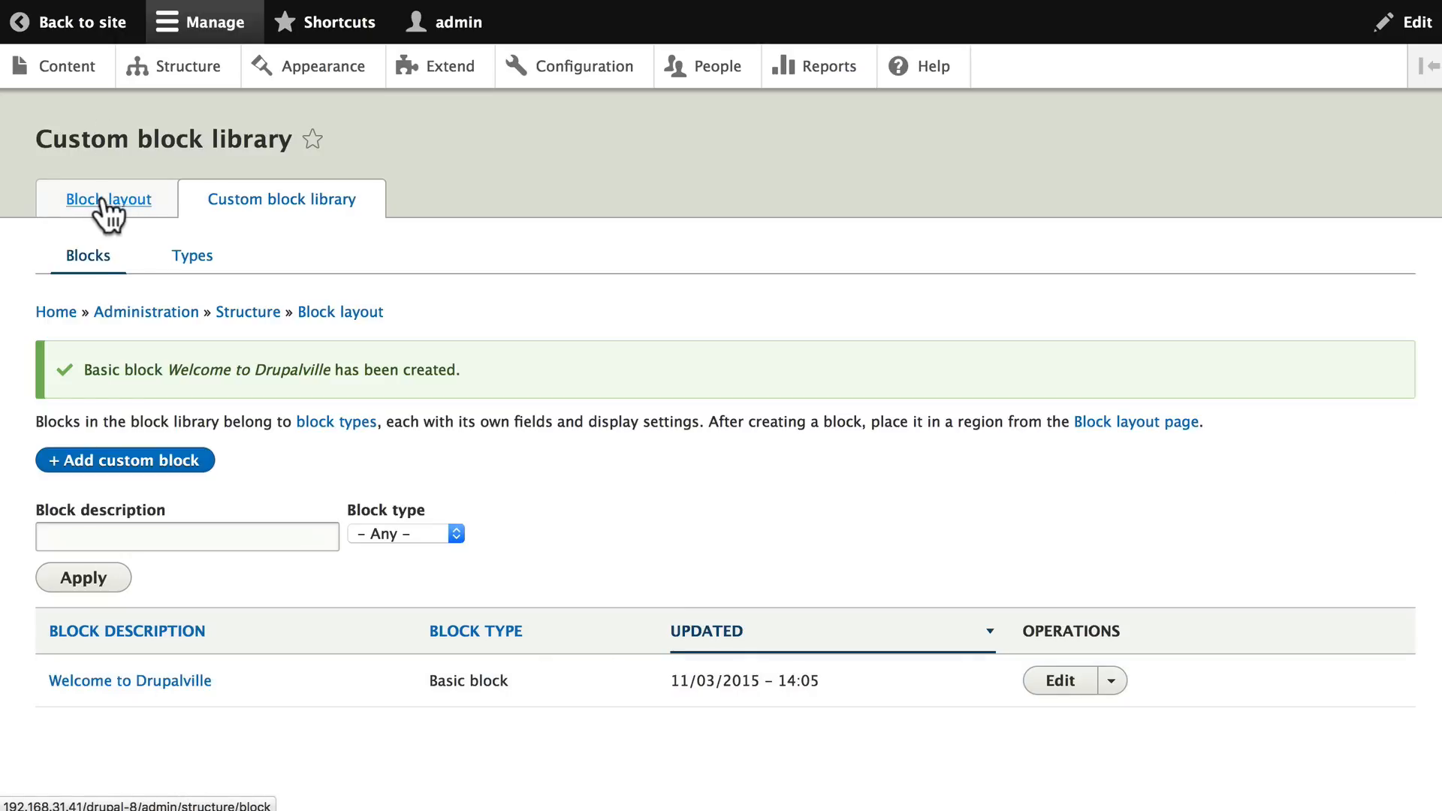
Step: Return to Block layout and start placing a block in Sidebar first
left_click(107, 198)
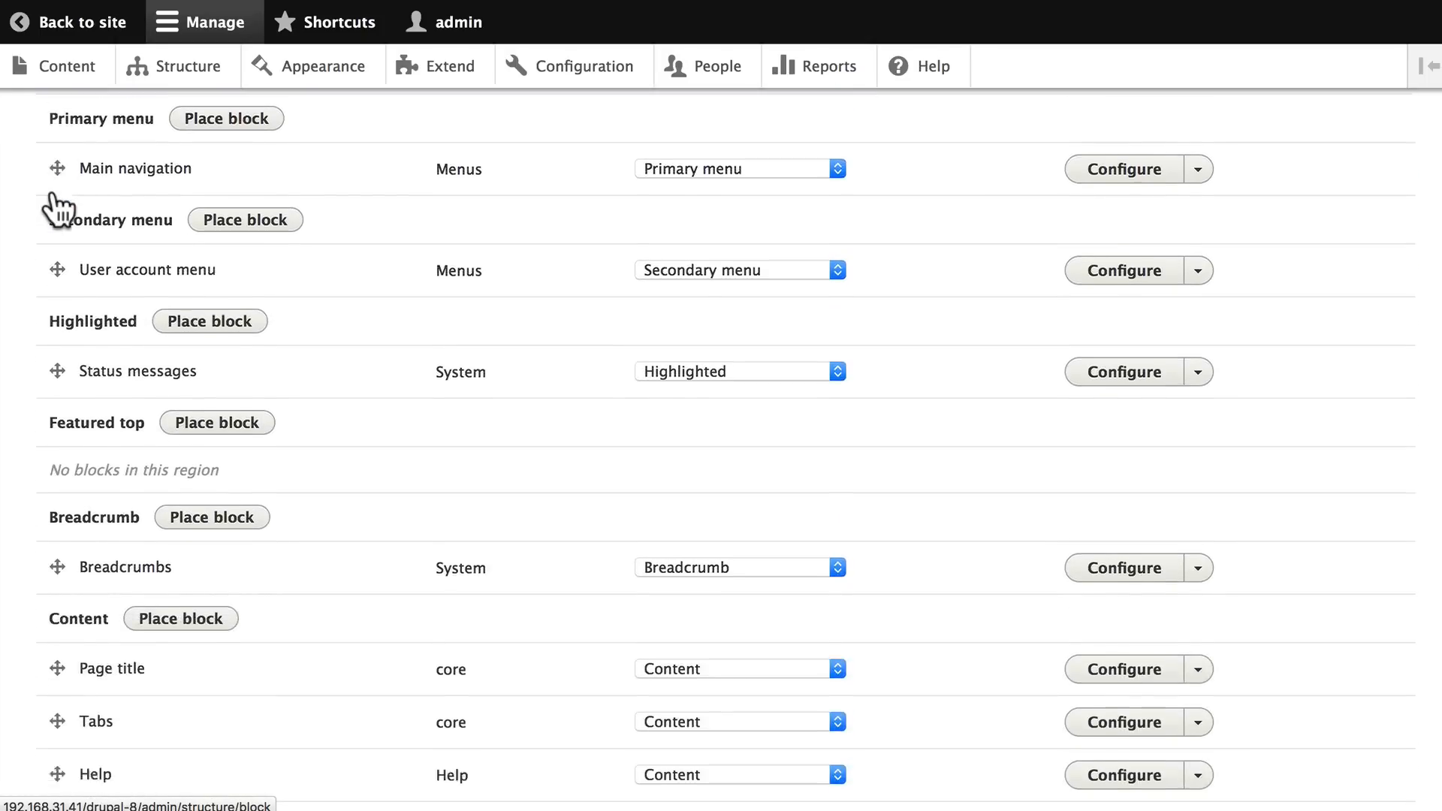
scroll("down", 3)
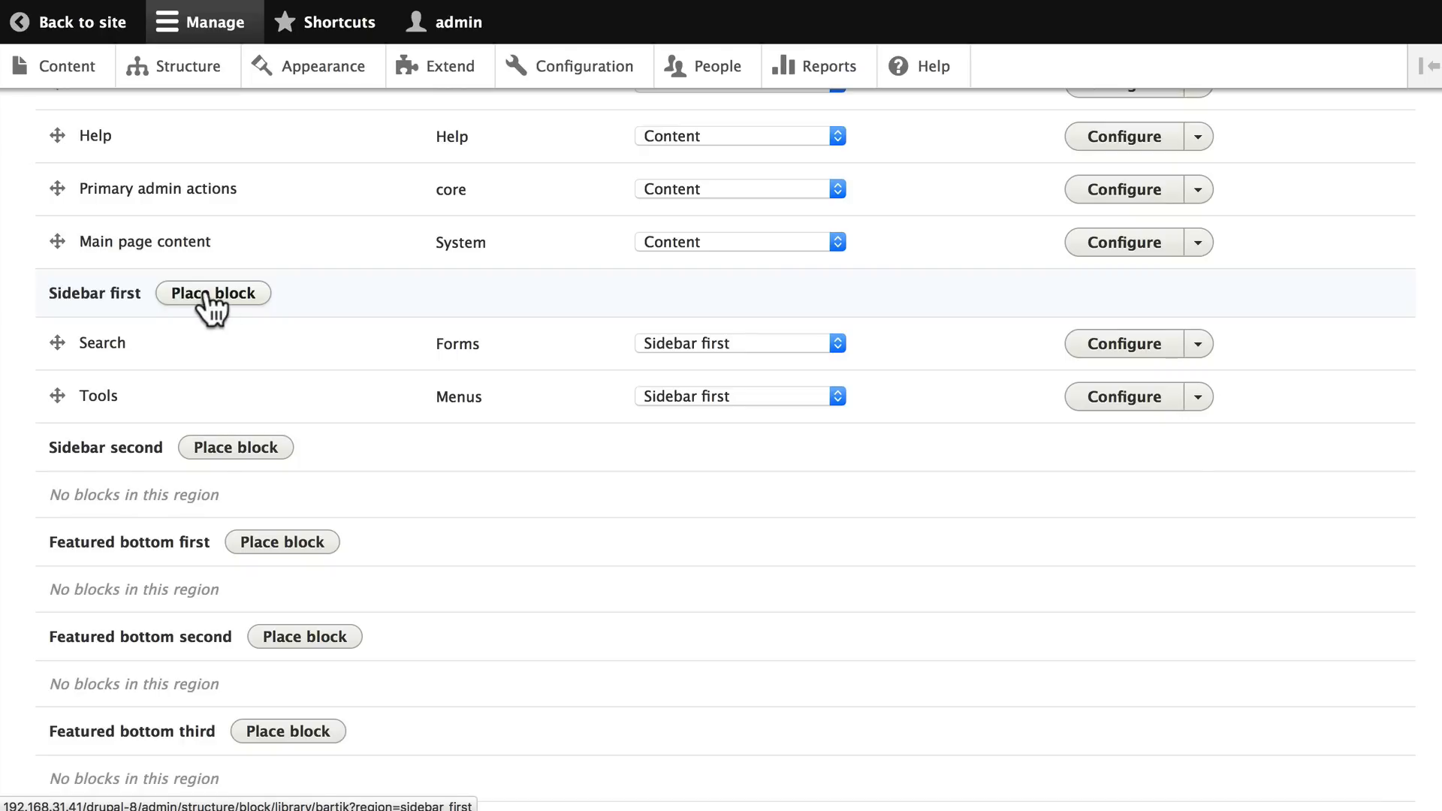
left_click(213, 292)
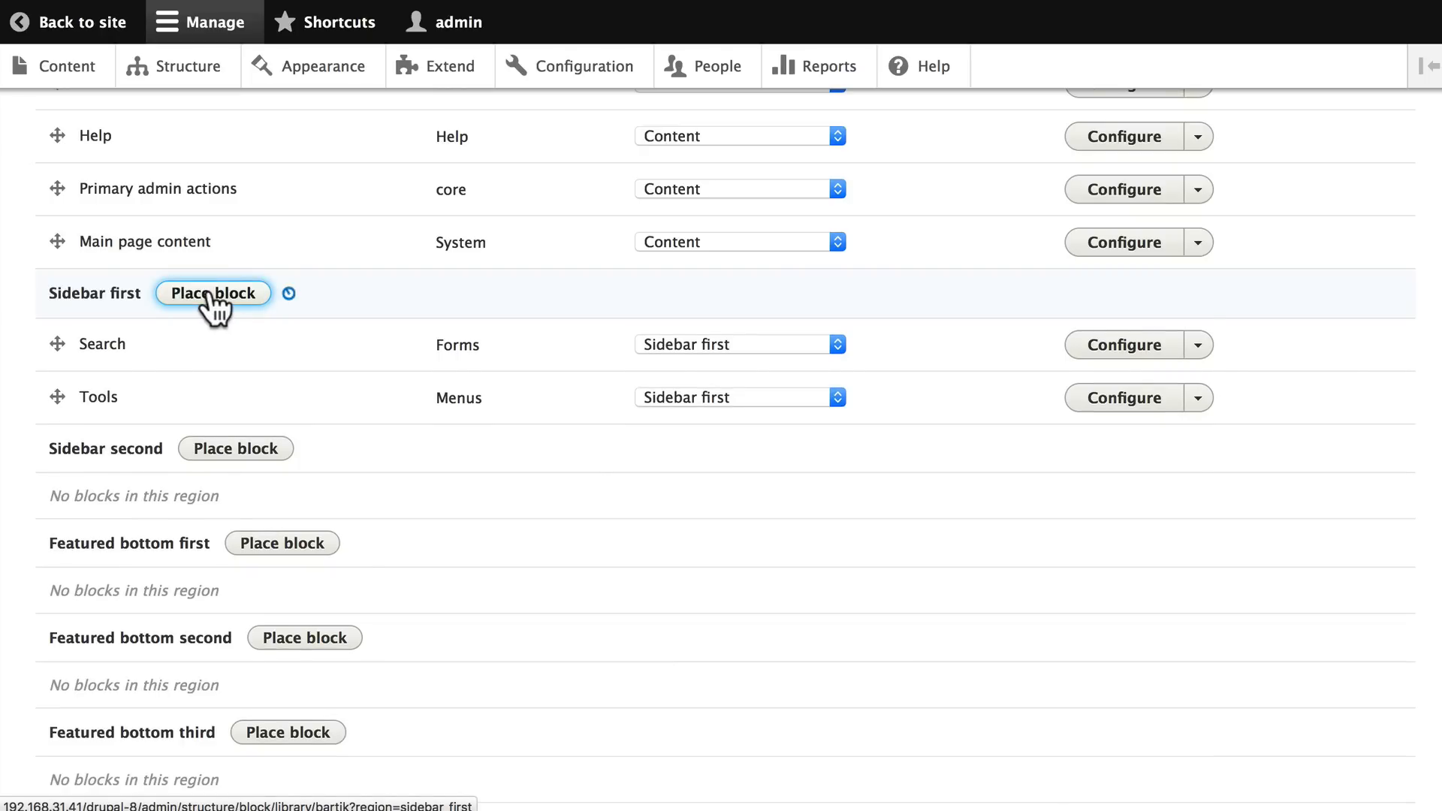
Step: Choose Welcome to Drupalville as the block to place in Sidebar first
left_click(213, 292)
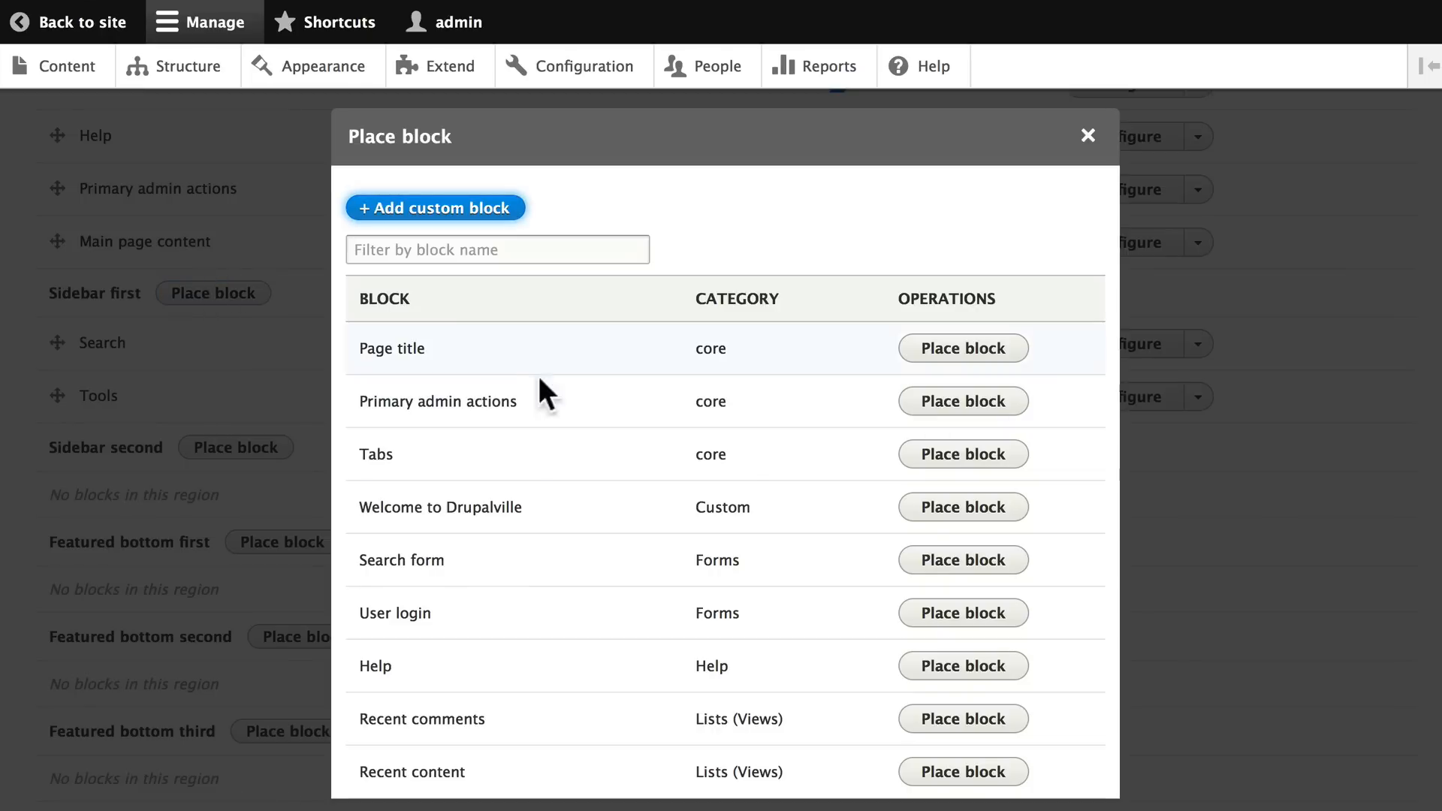
mouse_move(523, 434)
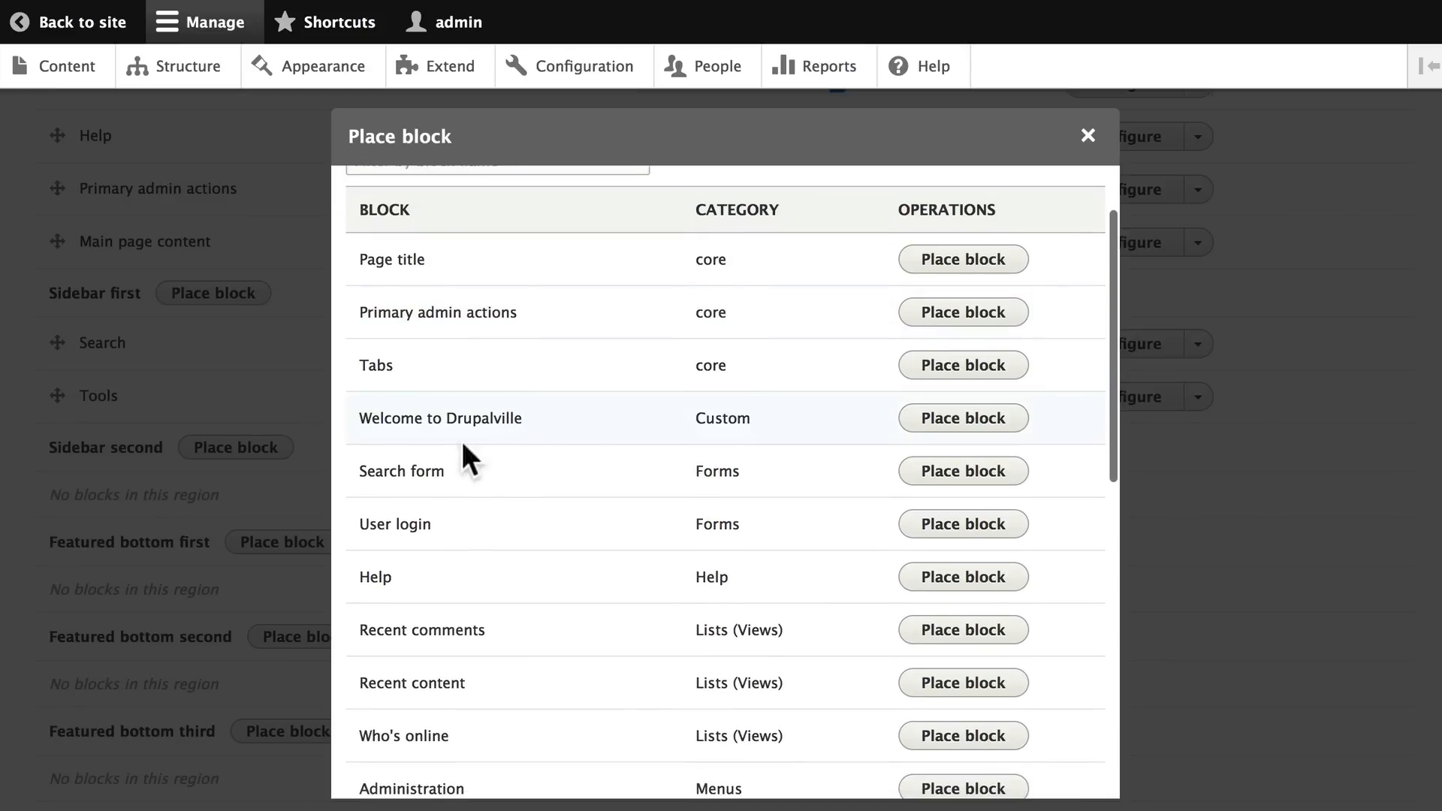
mouse_move(722, 423)
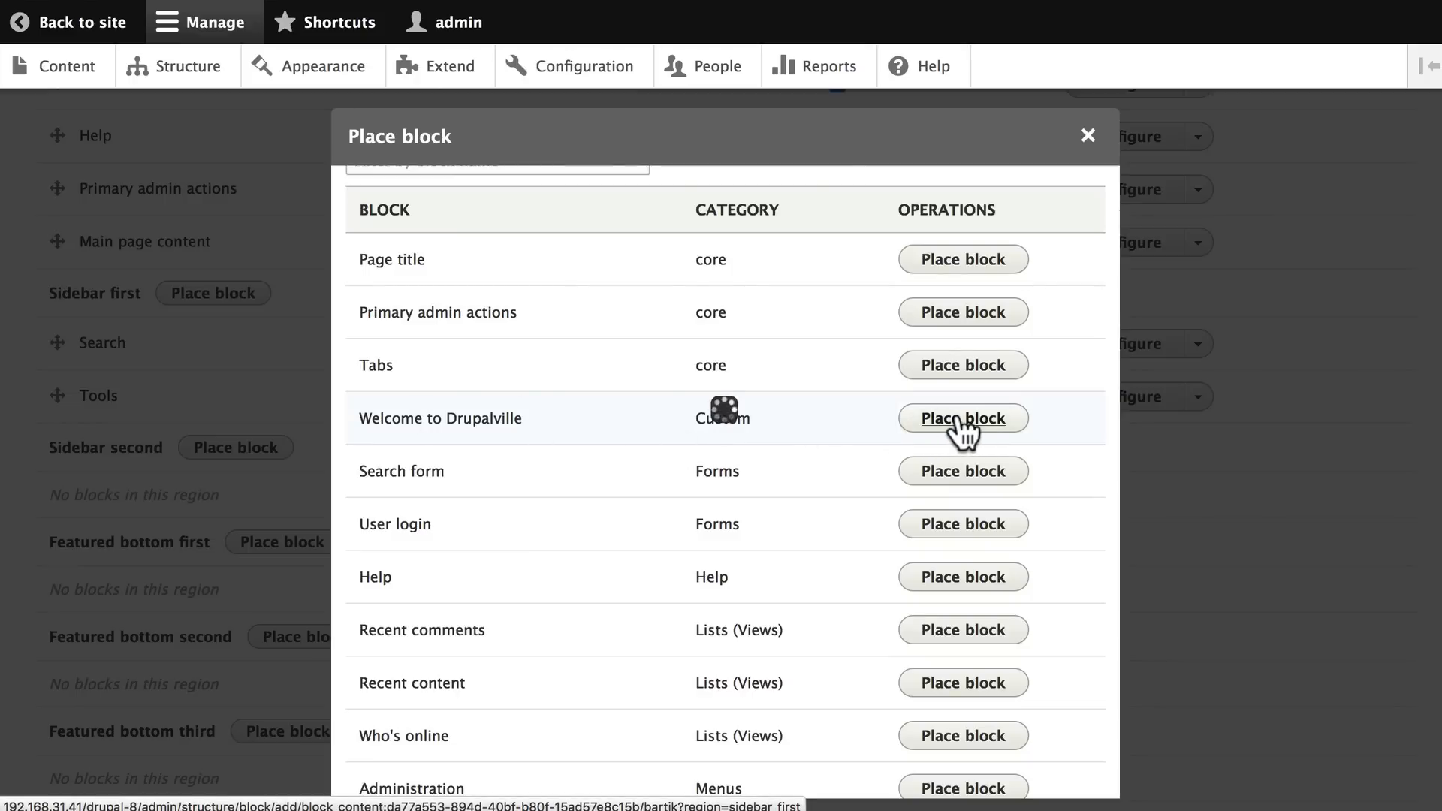
left_click(963, 417)
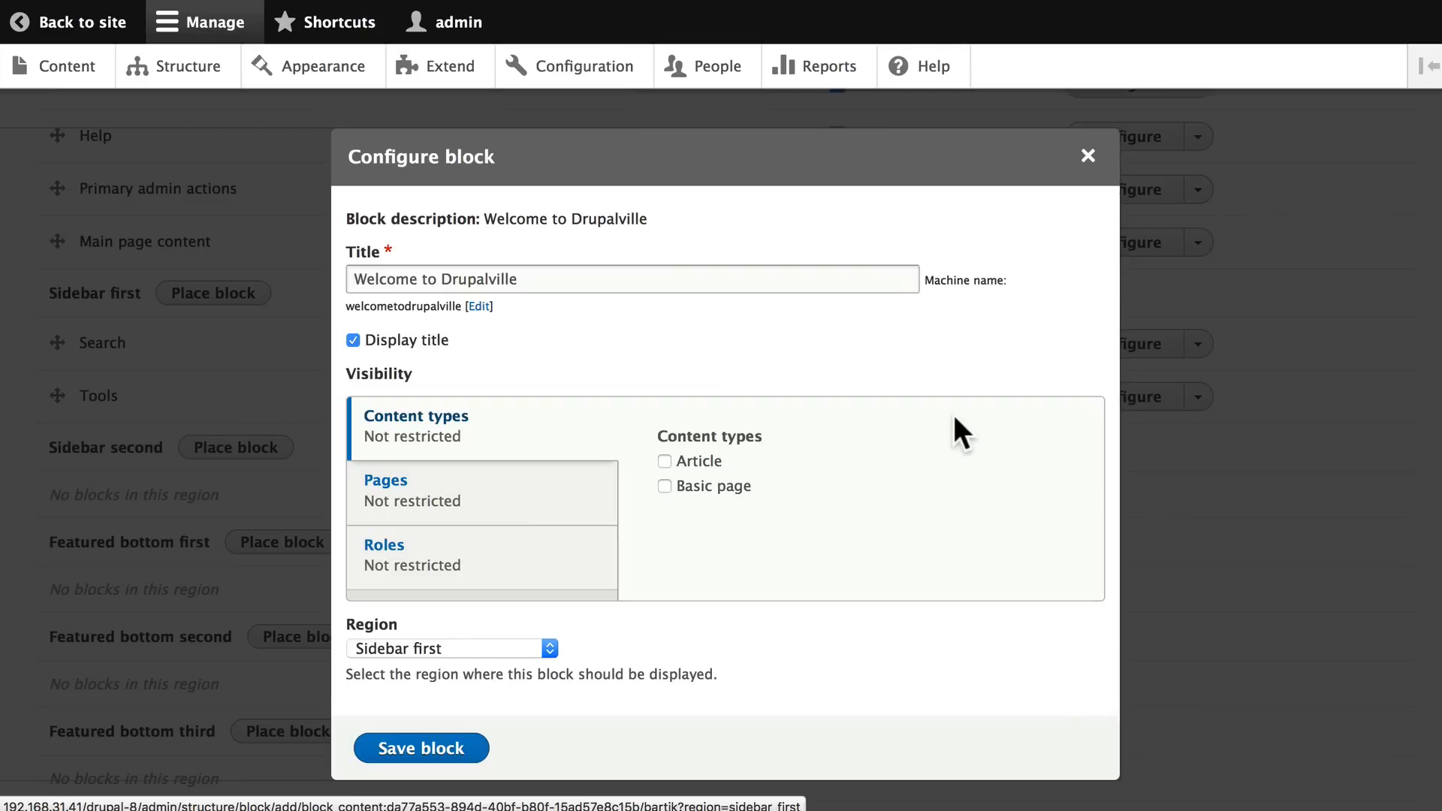
mouse_move(655, 423)
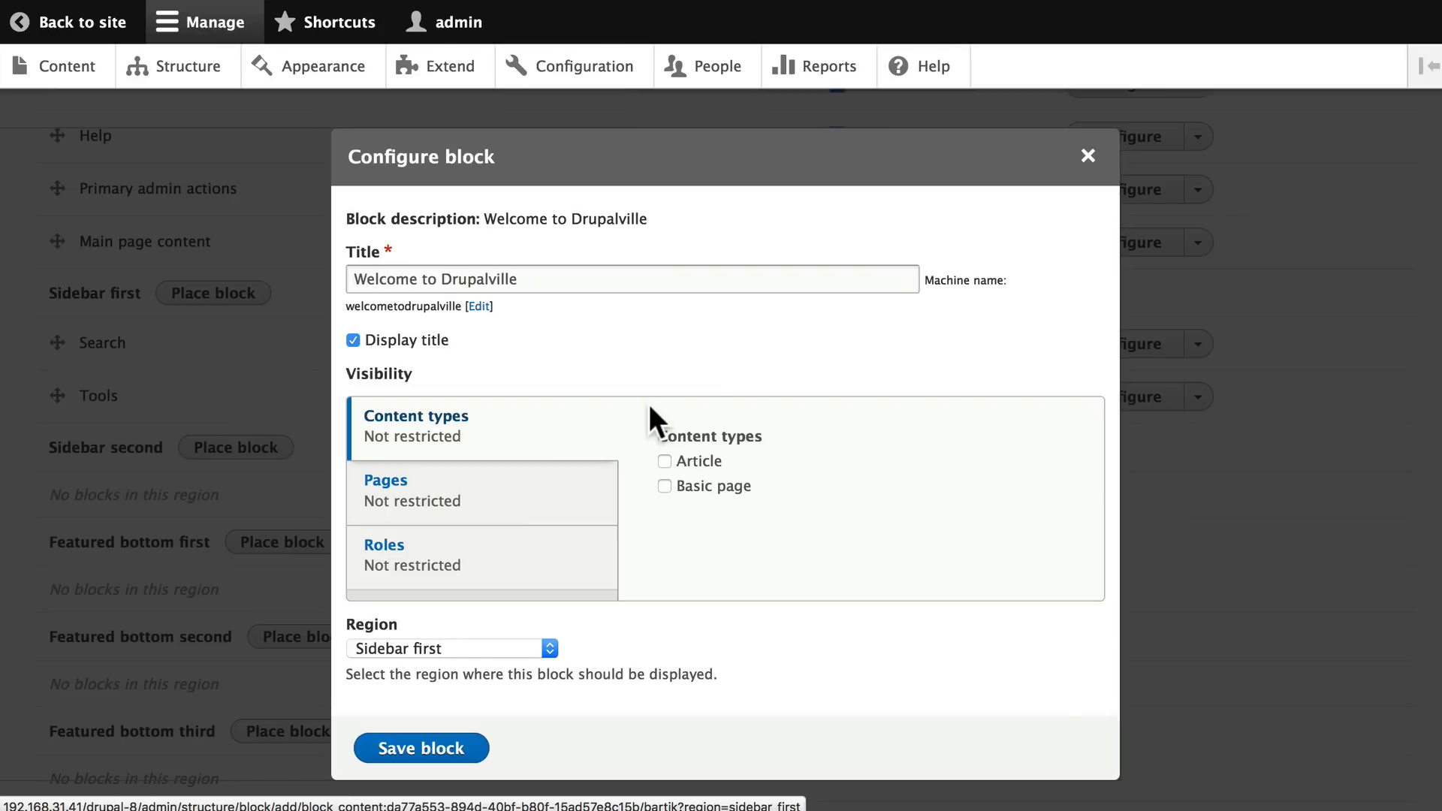
mouse_move(469, 639)
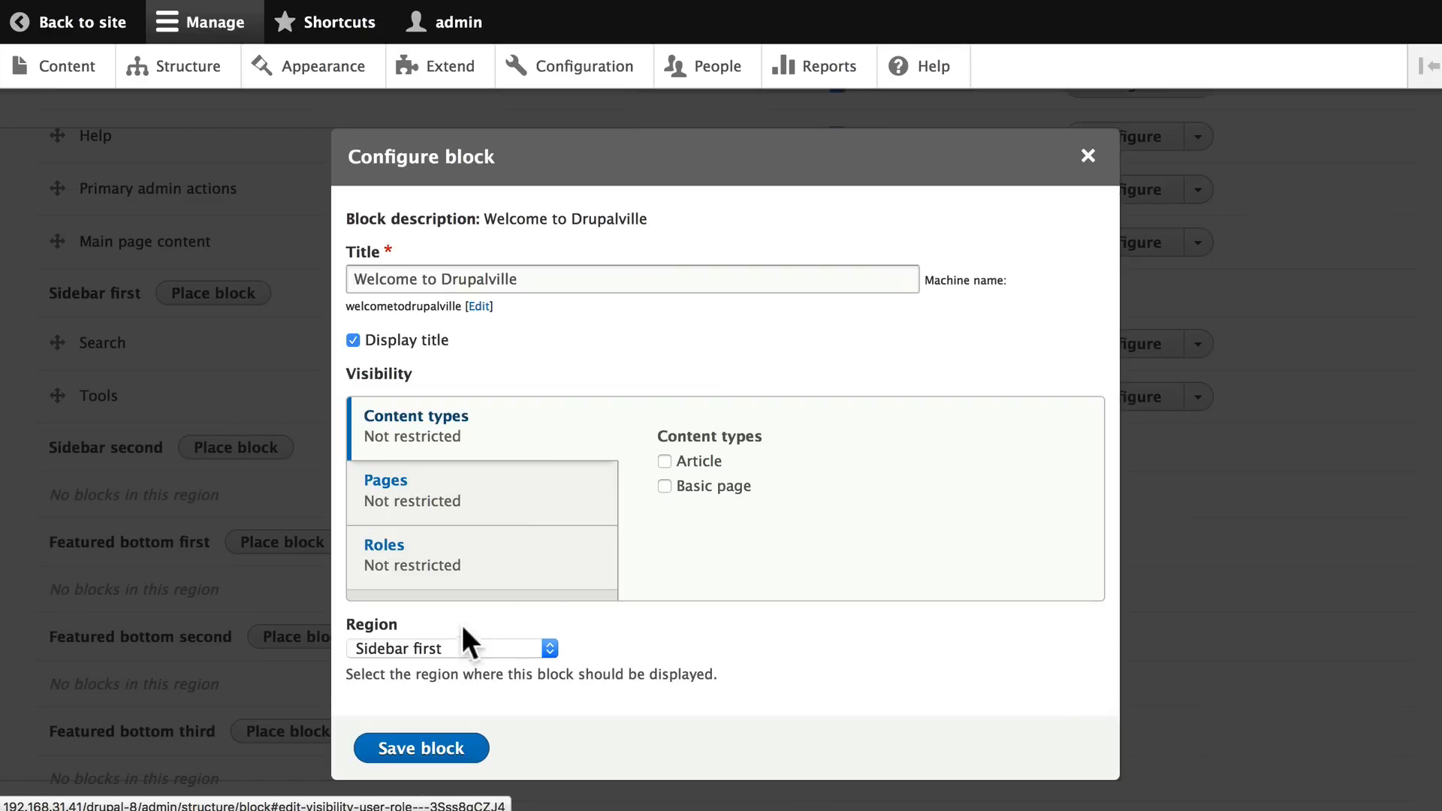
mouse_move(419, 746)
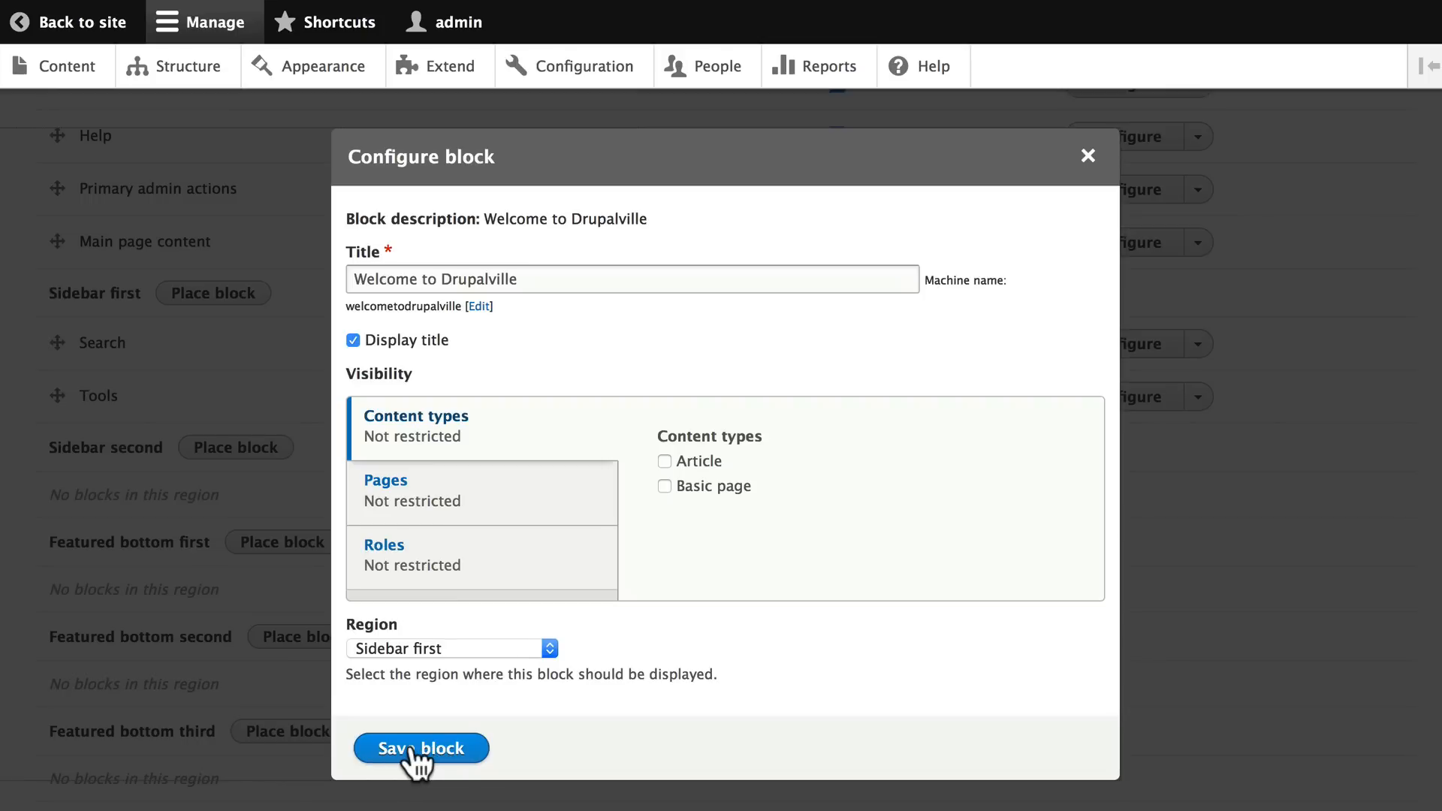
Step: Save the Welcome to Drupalville block in Sidebar first and view it on the home page
left_click(419, 746)
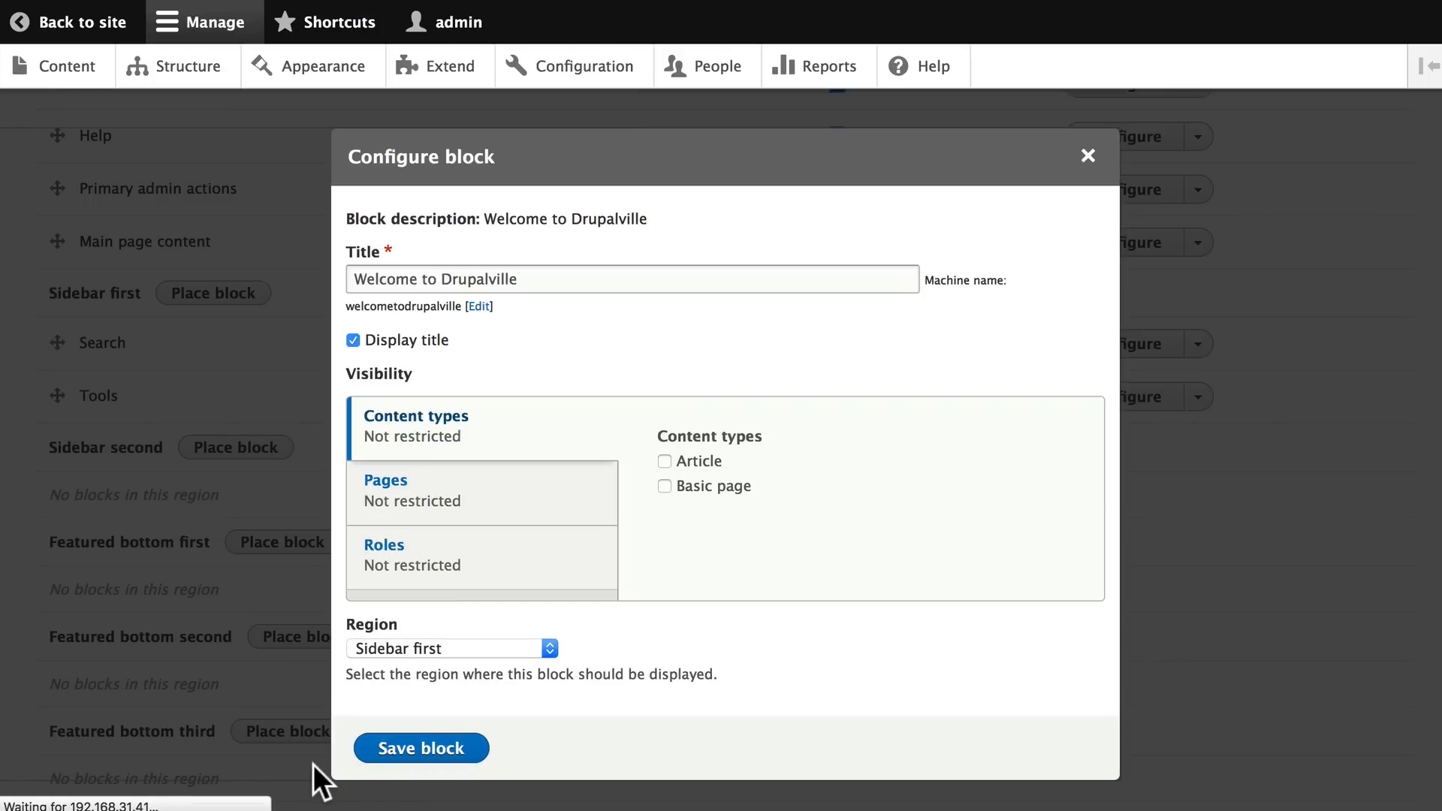
left_click(421, 748)
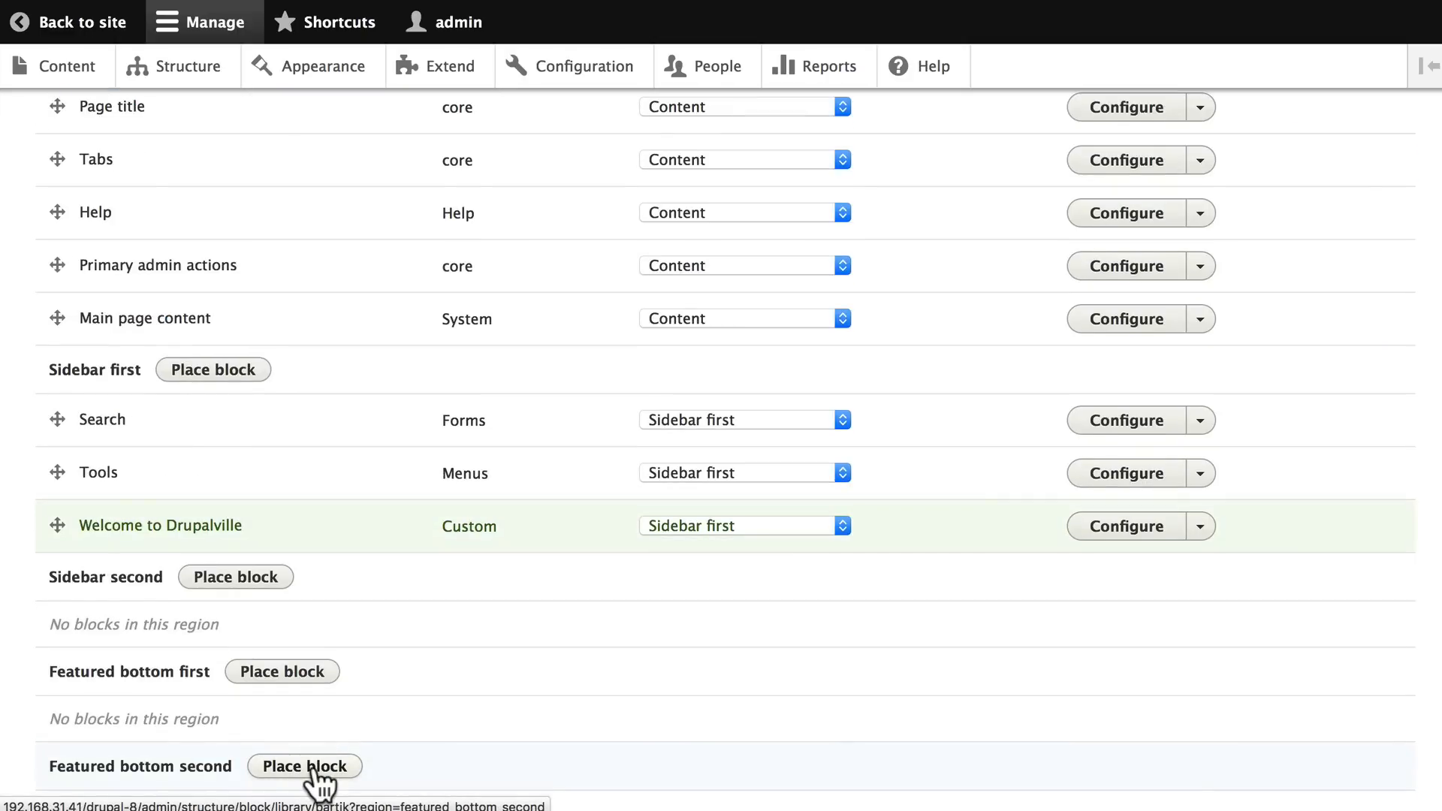
left_click(303, 766)
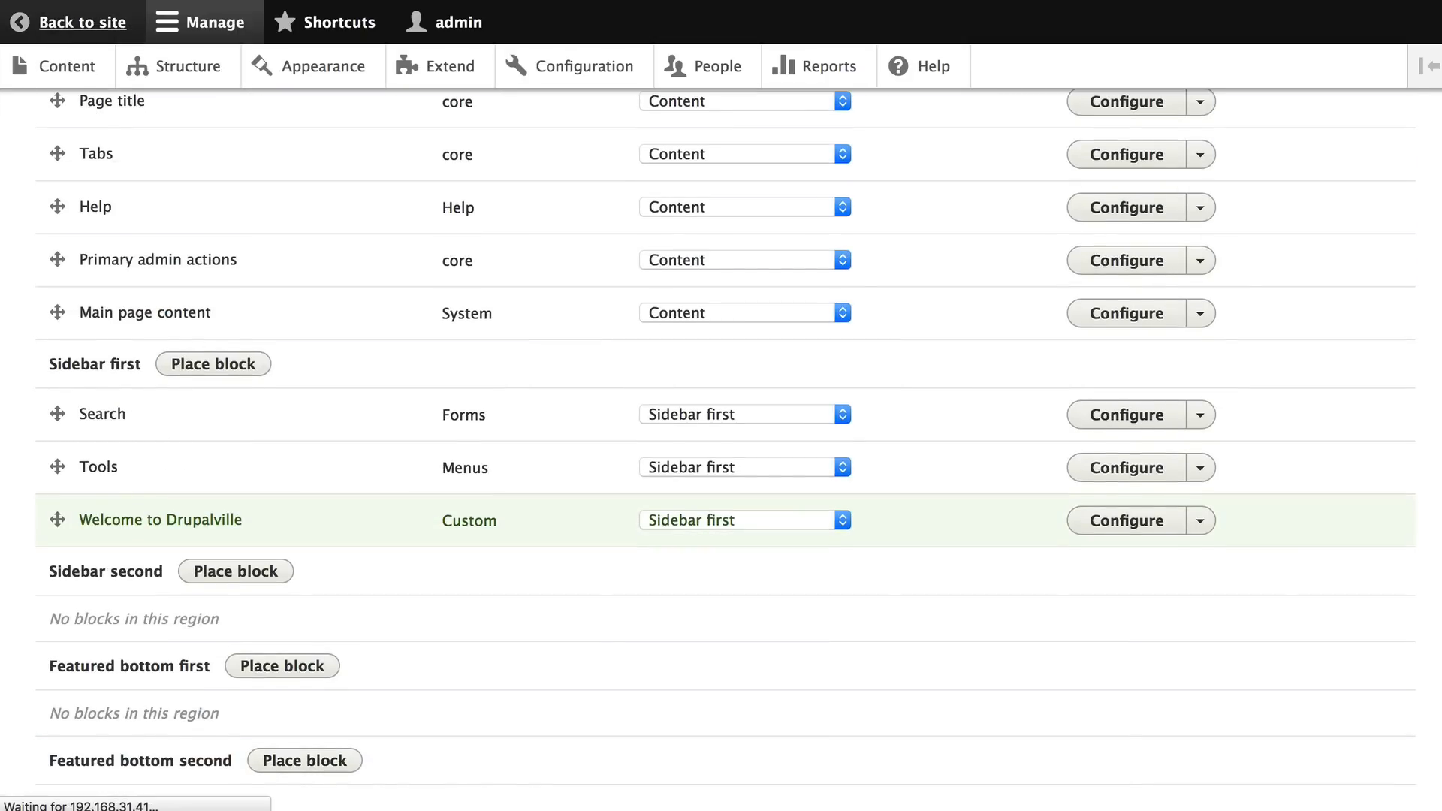
left_click(79, 21)
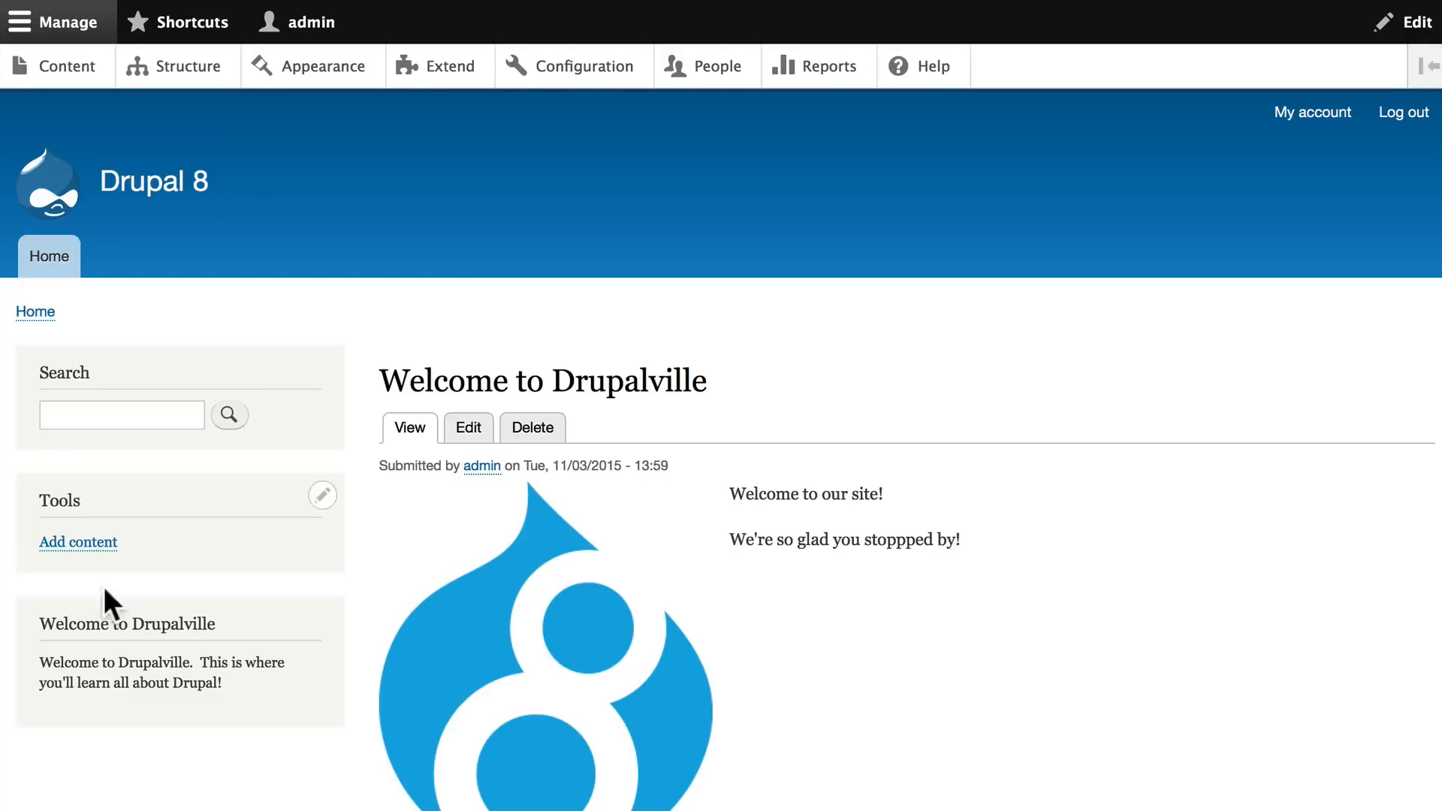
mouse_move(102, 633)
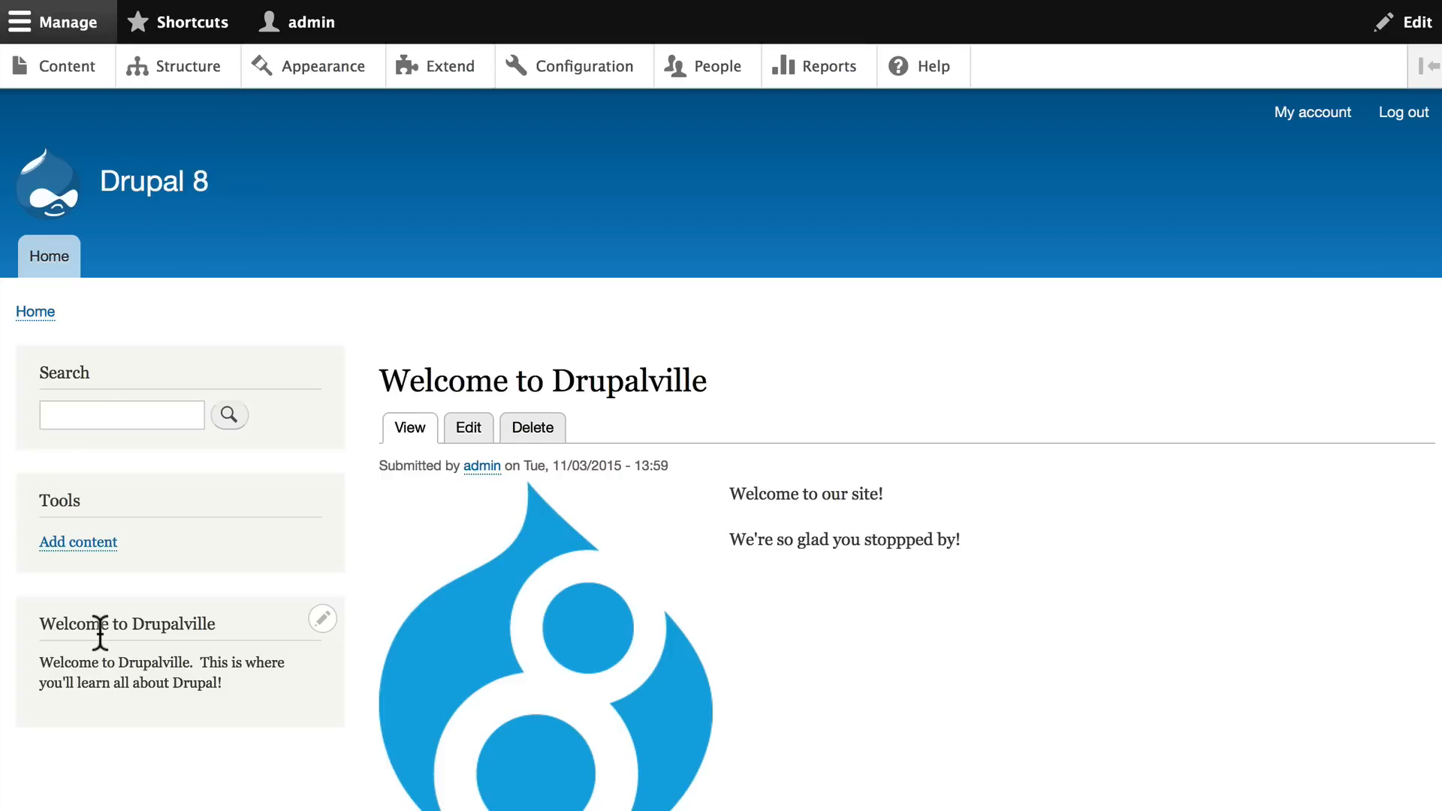
mouse_move(110, 665)
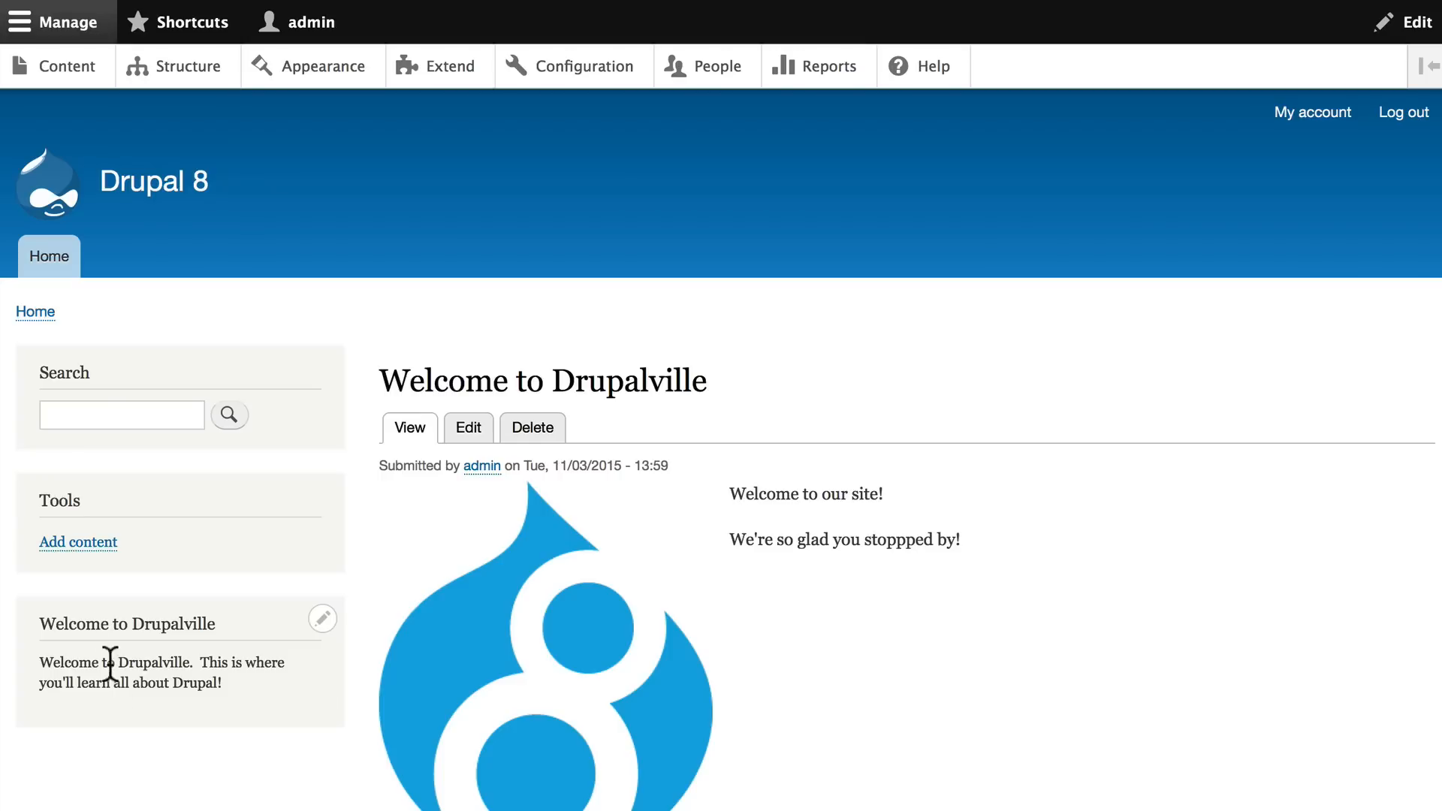
mouse_move(188, 66)
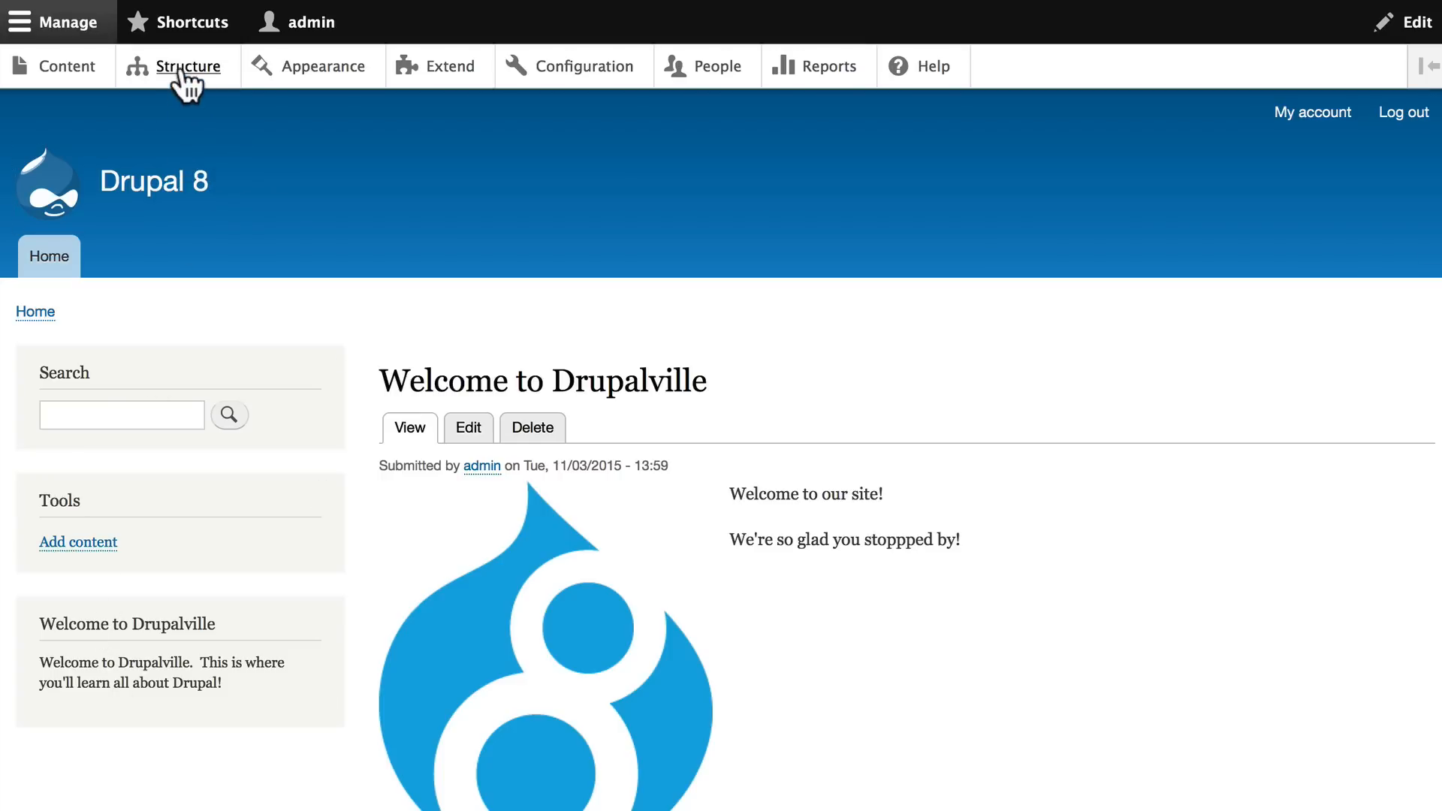
mouse_move(190, 66)
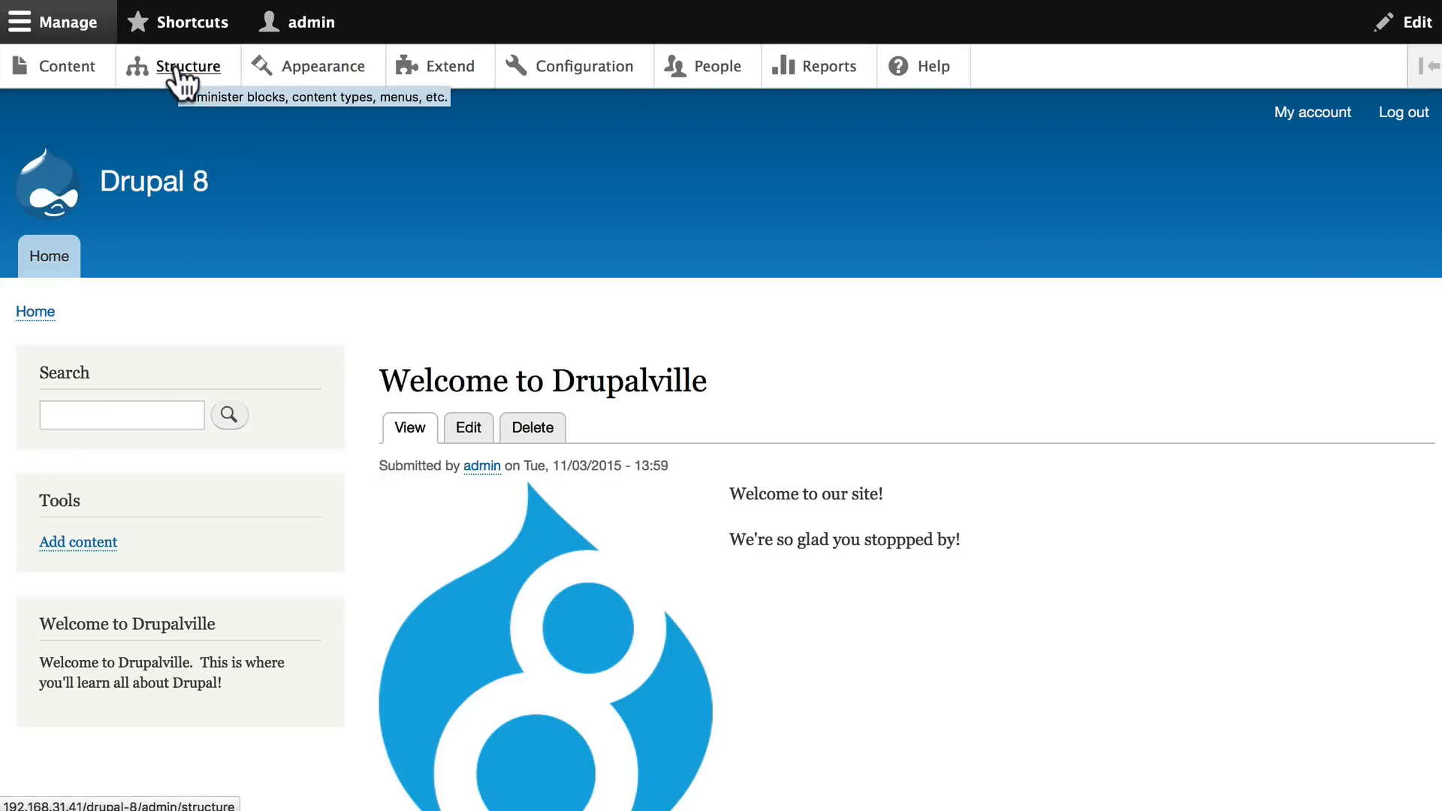